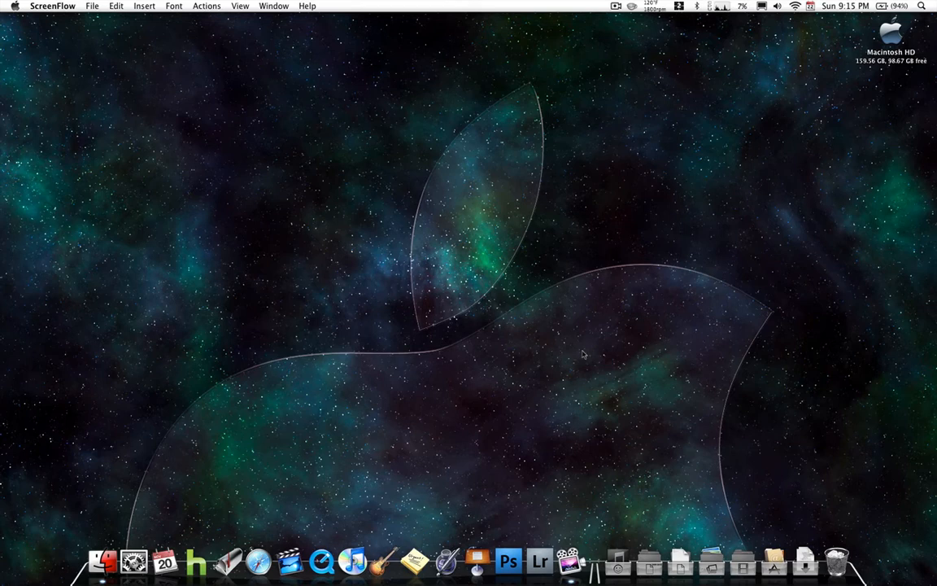
{"action": "mouse_move", "coordinate": [494, 358]}
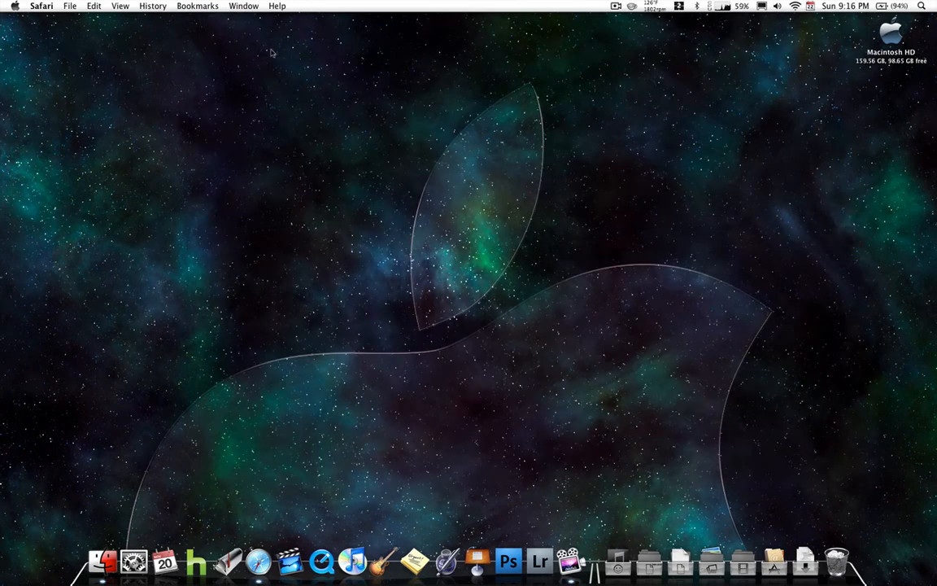
{"action": "mouse_move", "coordinate": [357, 512]}
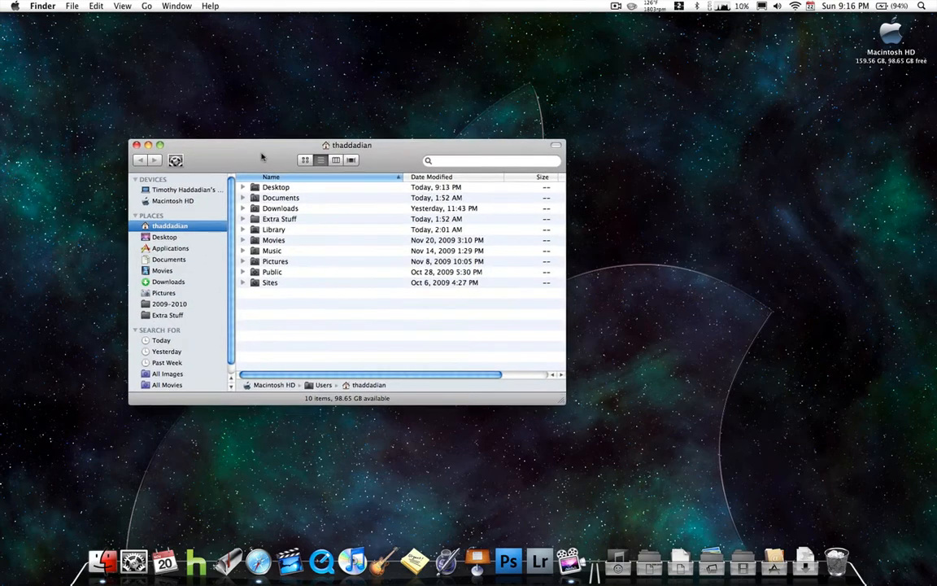
Move the home folder window top-left, shrink it, then relaunch Finder on the home folder.
{"action": "left_click_drag", "start_coordinate": [351, 145], "coordinate": [224, 17]}
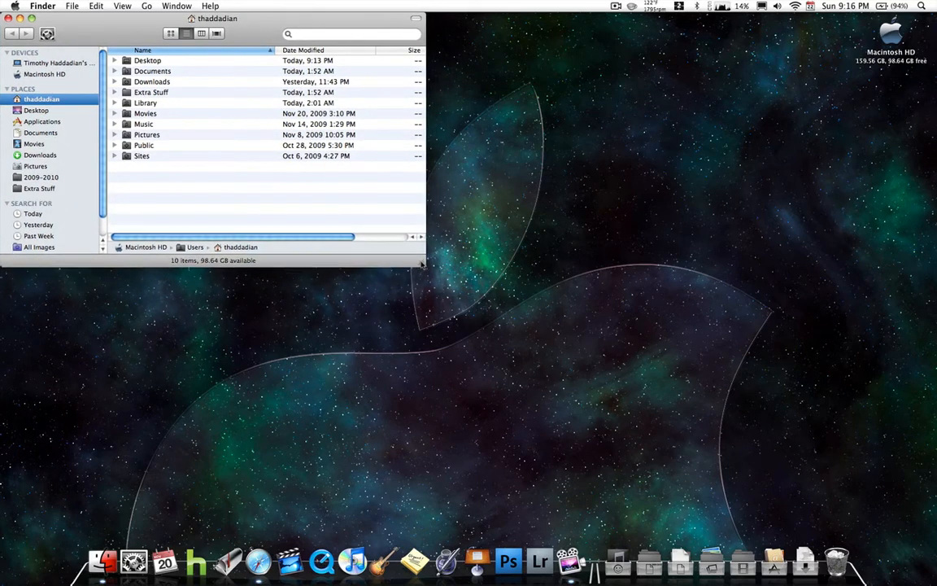
{"action": "left_click_drag", "start_coordinate": [421, 260], "coordinate": [431, 207]}
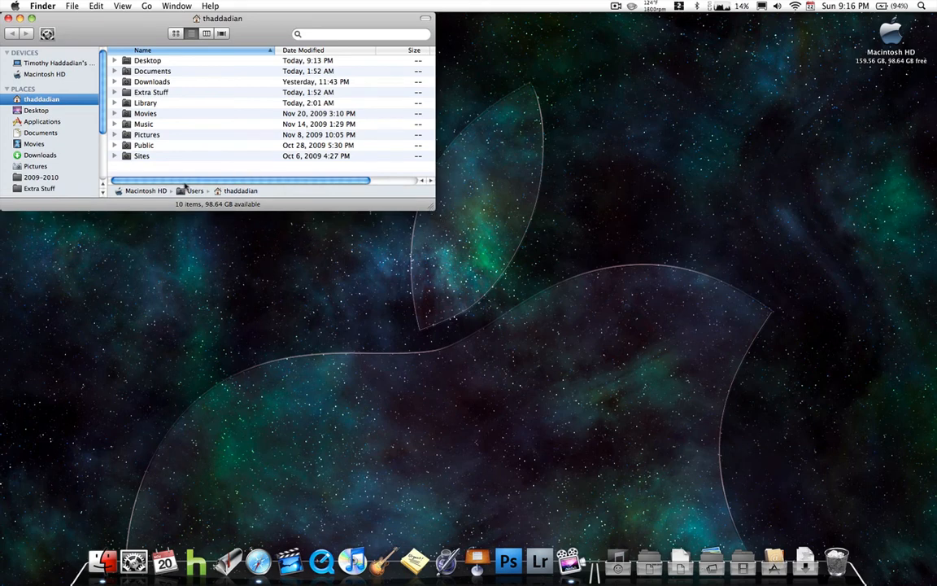
{"action": "mouse_move", "coordinate": [209, 171]}
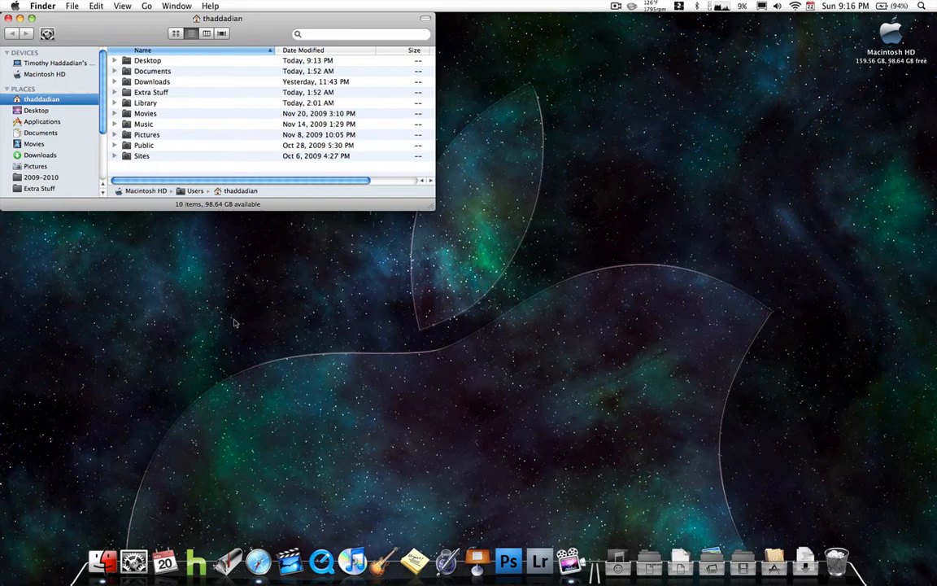
{"action": "mouse_move", "coordinate": [632, 356]}
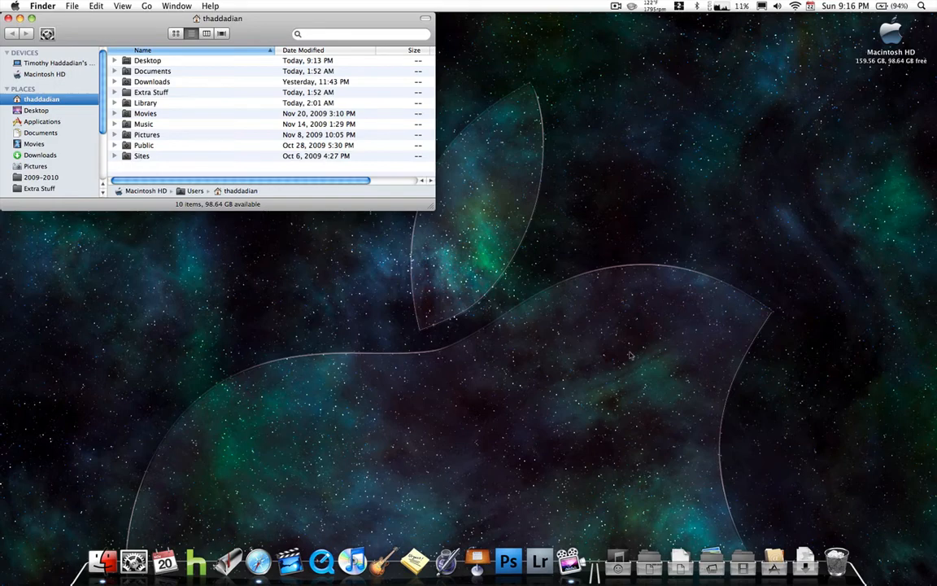
{"action": "left_click", "coordinate": [147, 61]}
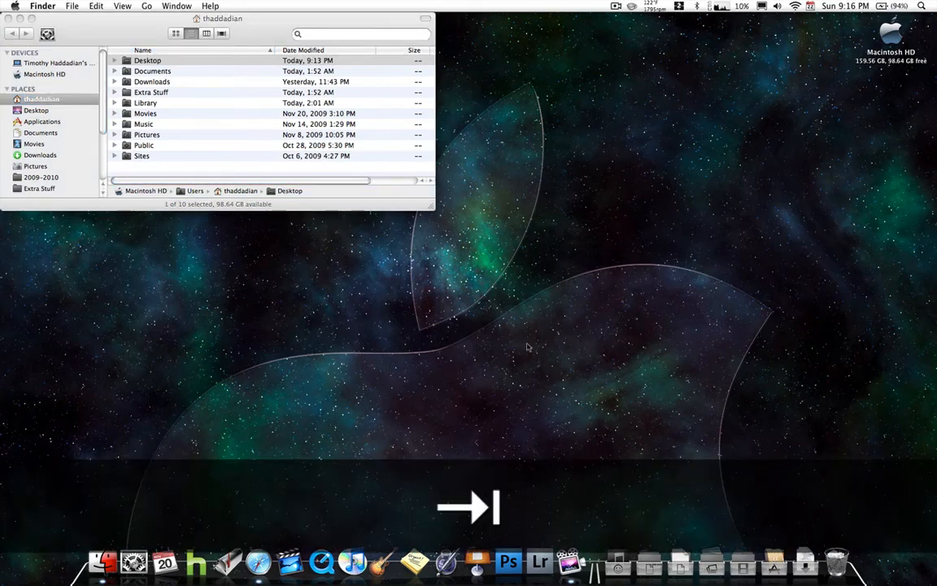
{"action": "key", "text": "cmd+q"}
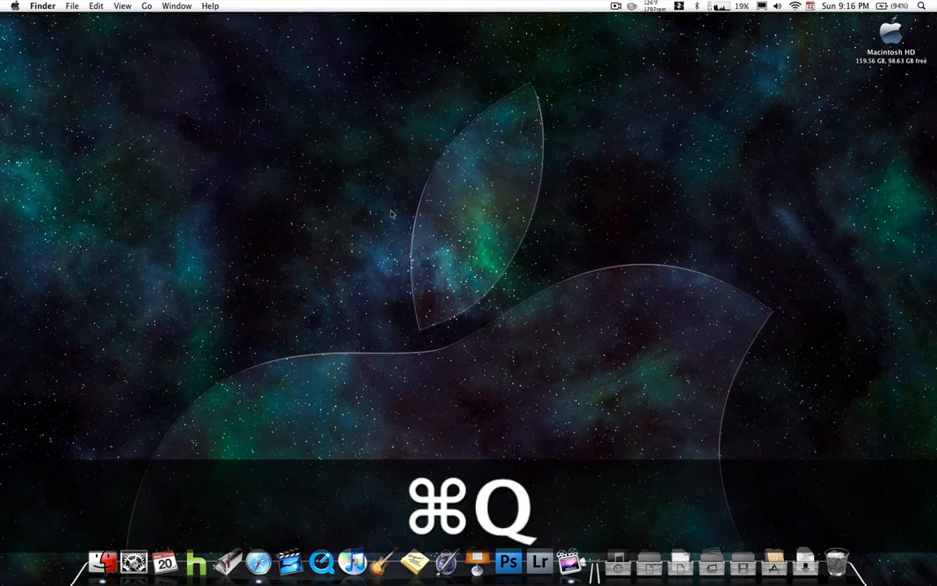
{"action": "mouse_move", "coordinate": [462, 228]}
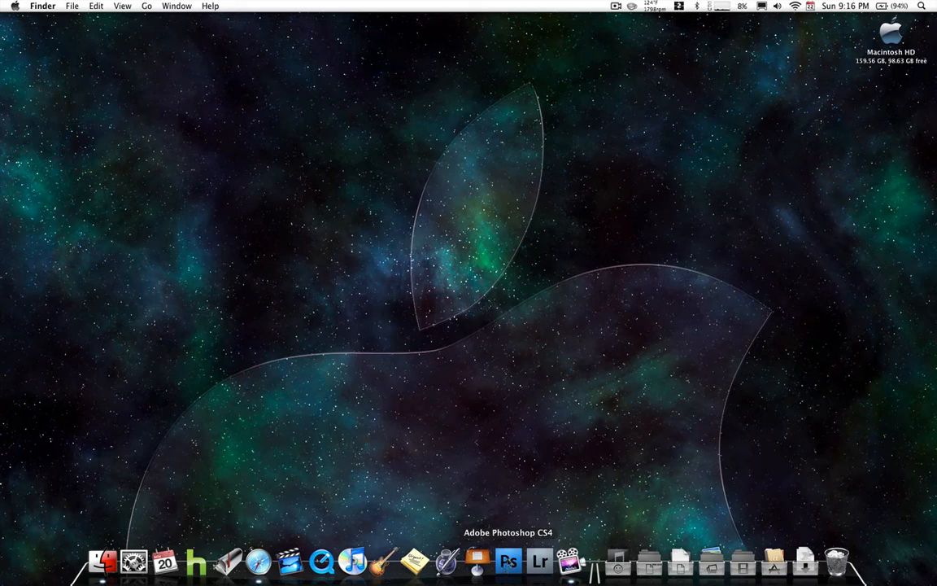
{"action": "mouse_move", "coordinate": [290, 561]}
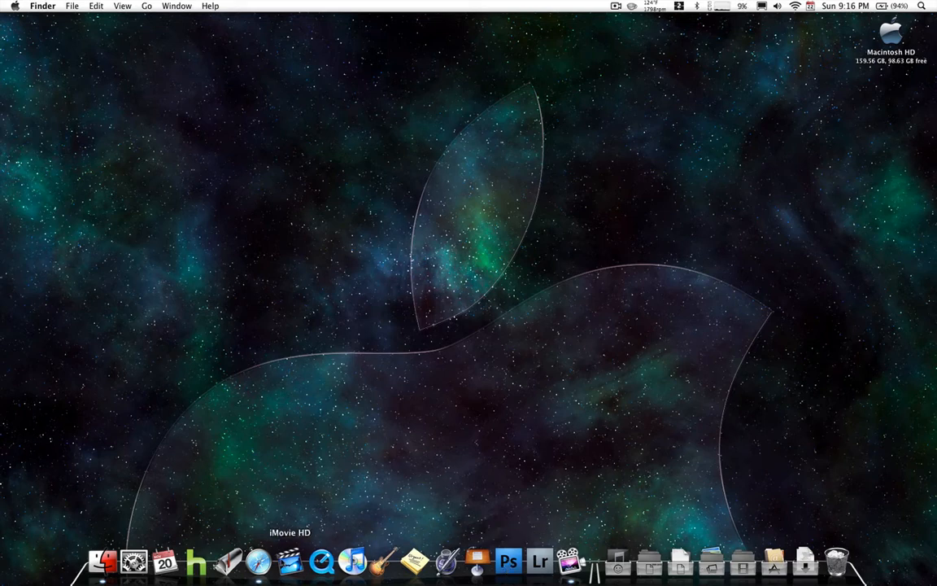
{"action": "key", "text": "cmd+q"}
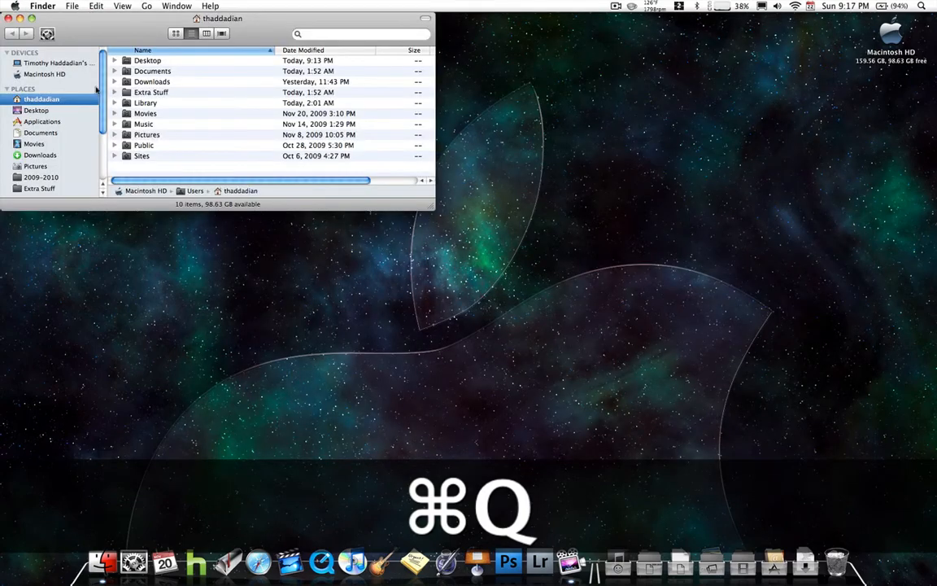
Show the Safari application's package contents and open its Contents folder.
{"action": "left_click", "coordinate": [43, 122]}
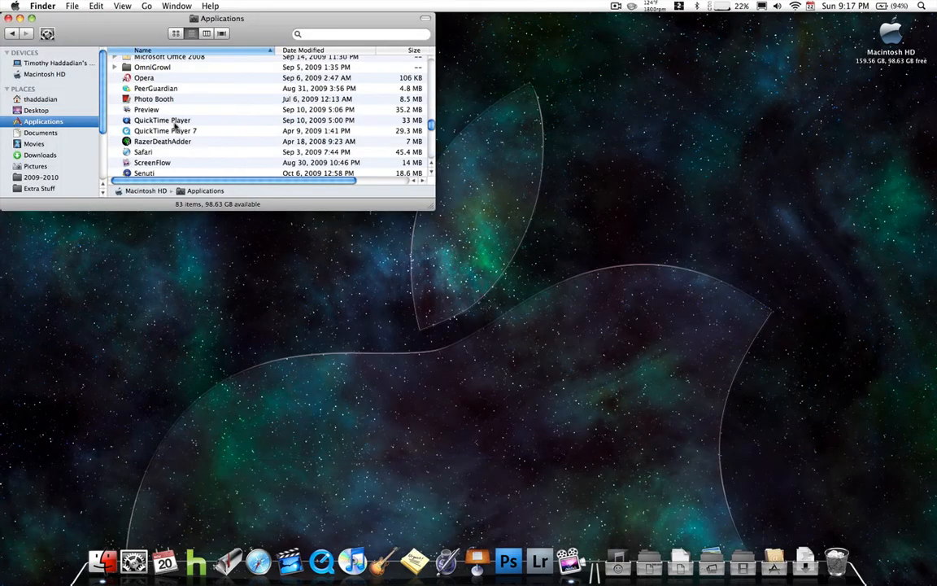
{"action": "right_click", "coordinate": [143, 152]}
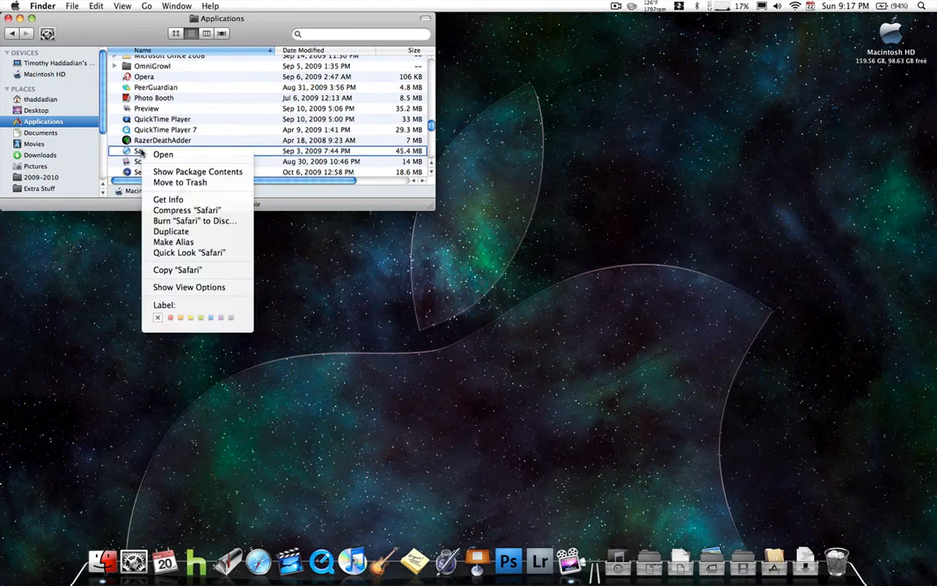
{"action": "mouse_move", "coordinate": [198, 171]}
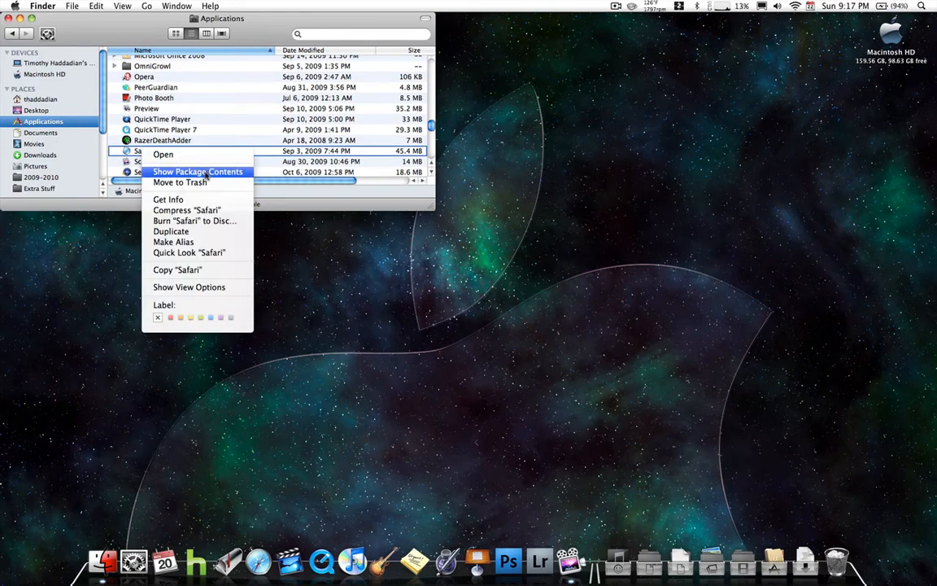
{"action": "left_click", "coordinate": [198, 171]}
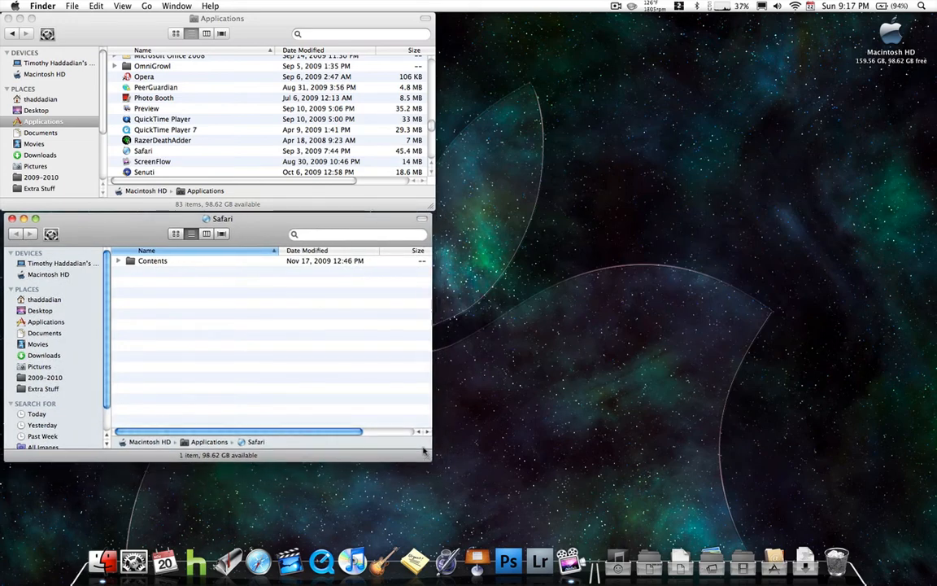
{"action": "double_click", "coordinate": [152, 260]}
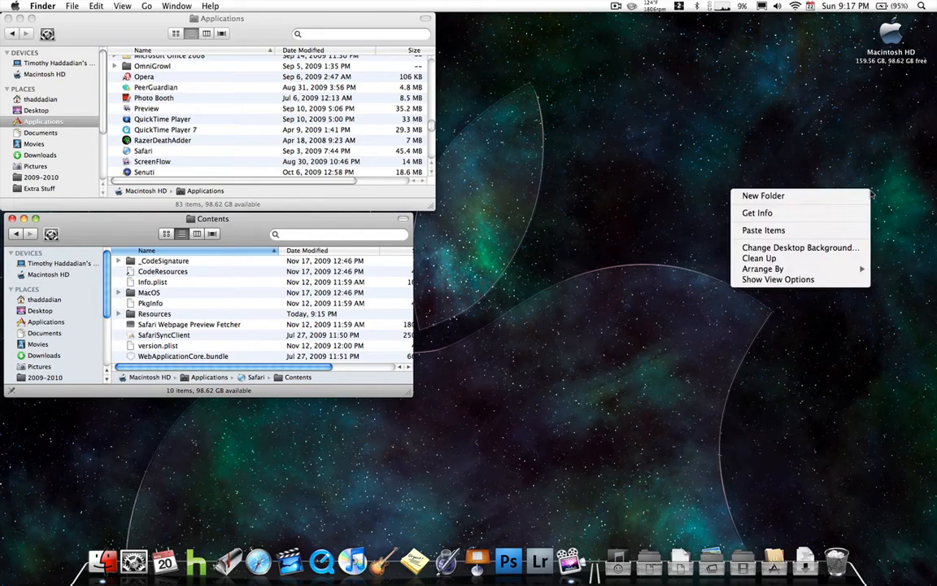
Create a Safari Mods folder on the desktop and copy Resources and Safari into it.
{"action": "left_click", "coordinate": [763, 196]}
{"action": "type", "text": "Safari Mods"}
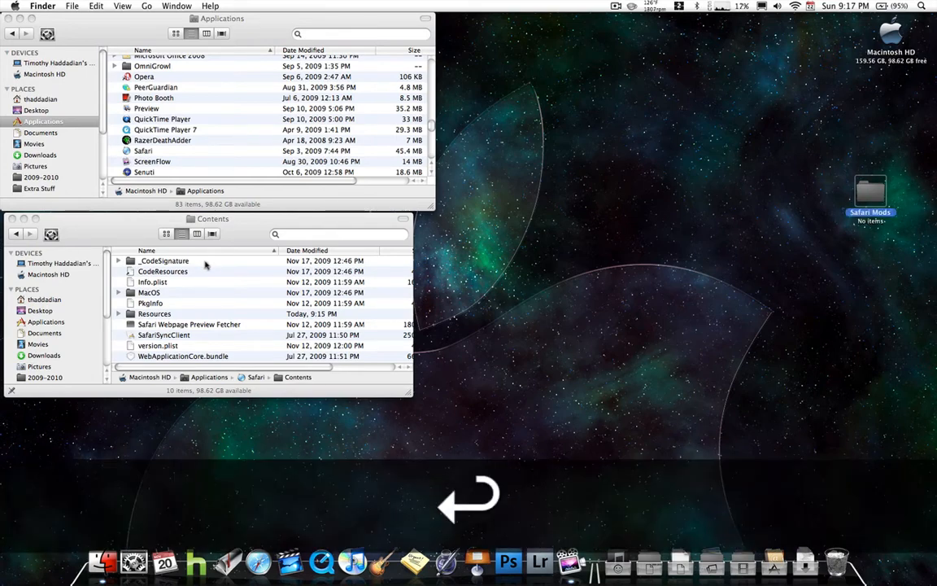
{"action": "left_click", "coordinate": [154, 314]}
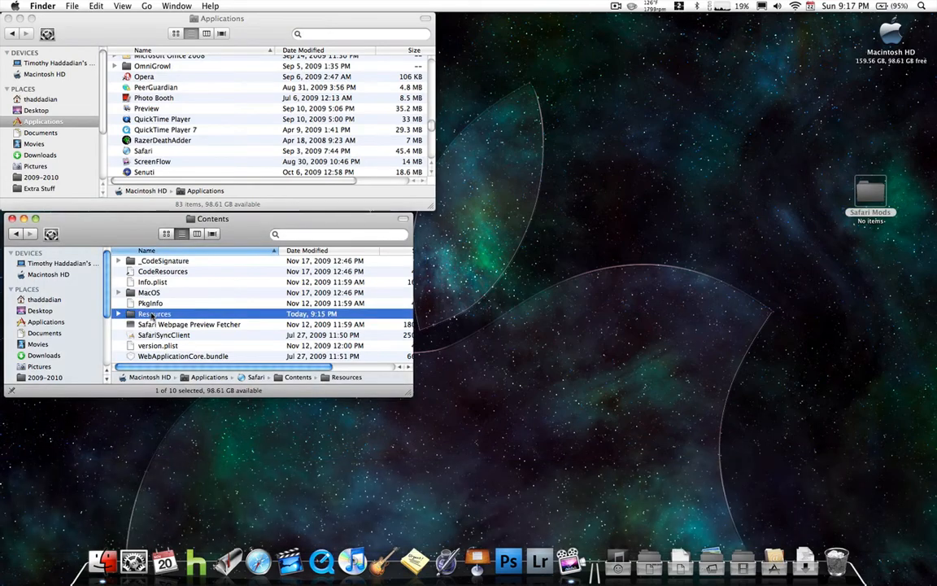
{"action": "key", "text": "cmd+c"}
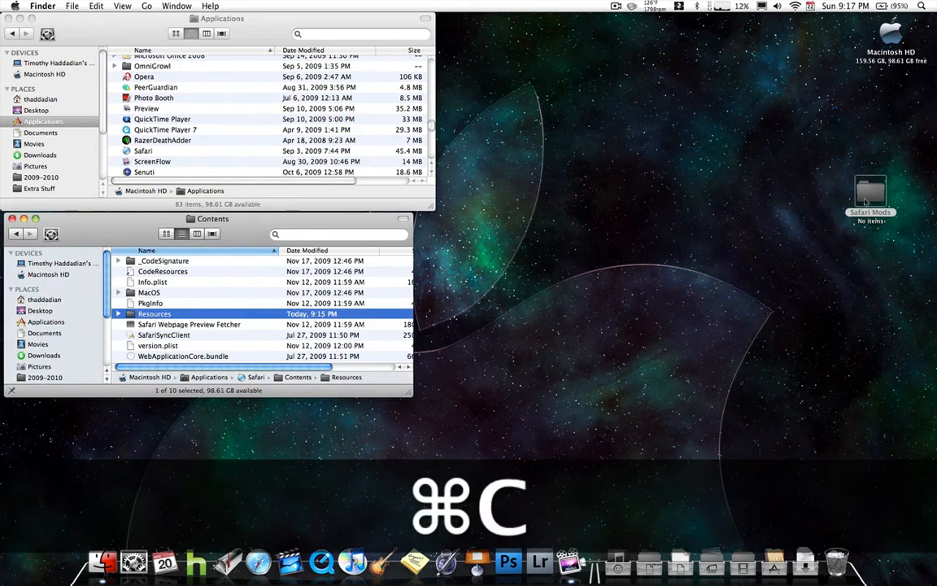
{"action": "key", "text": "cmd+v"}
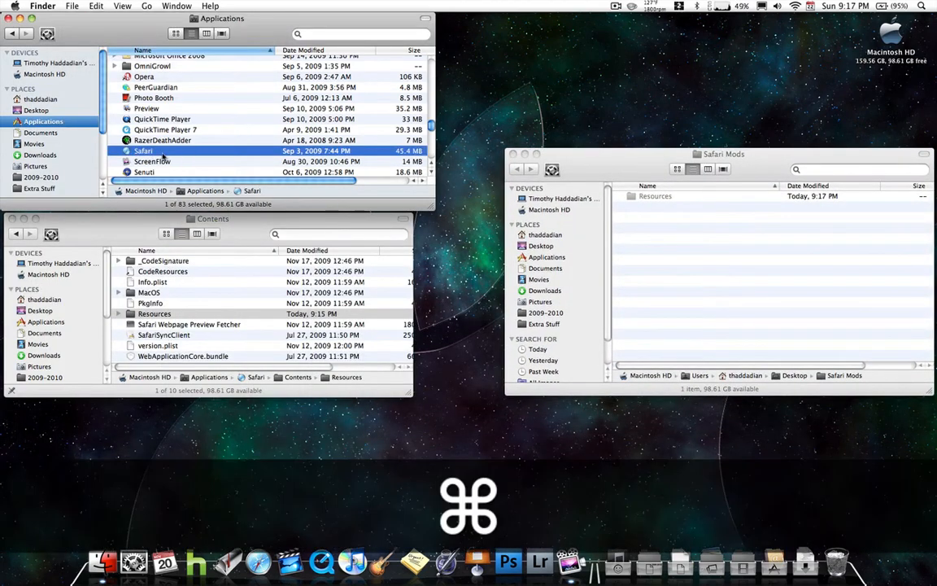
{"action": "key", "text": "cmd+c"}
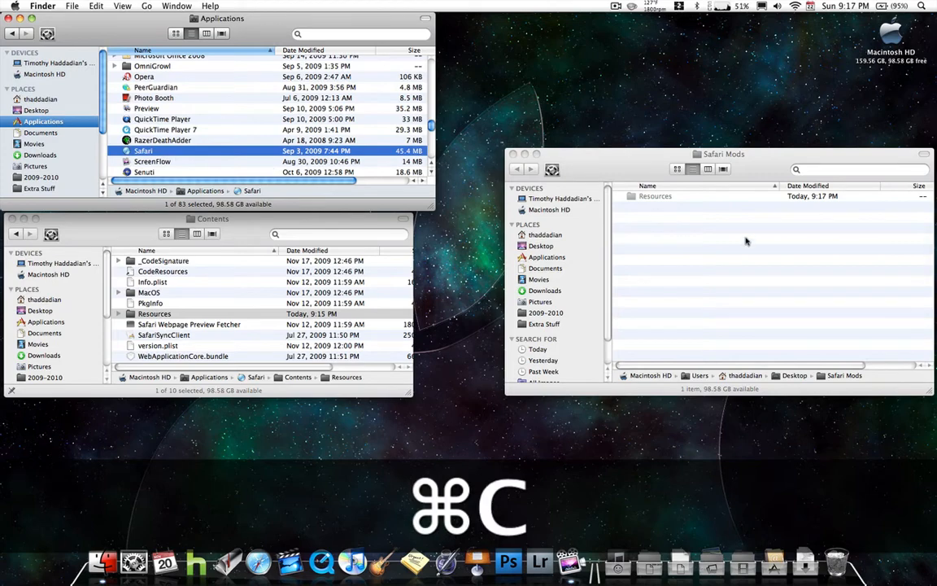
{"action": "key", "text": "cmd+v"}
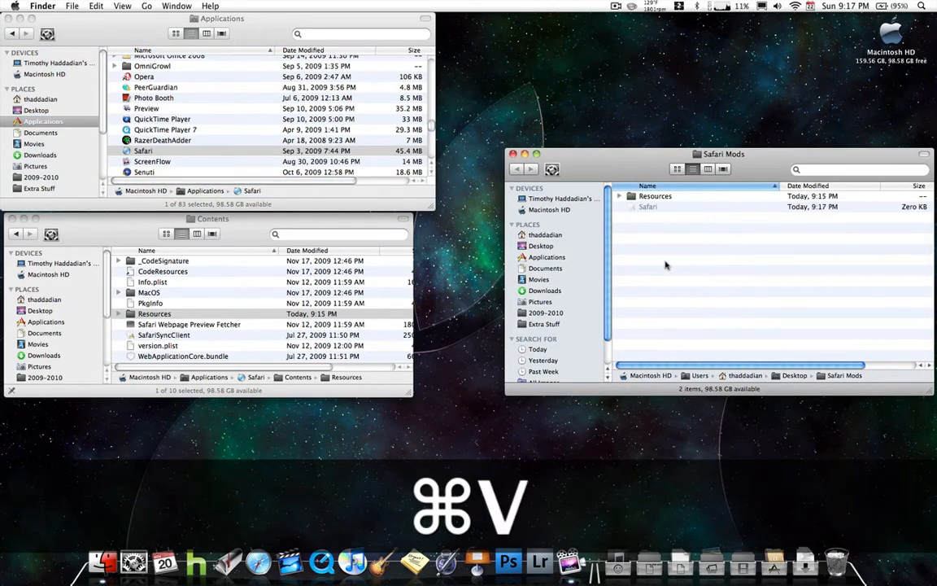
{"action": "key", "text": "cmd+v"}
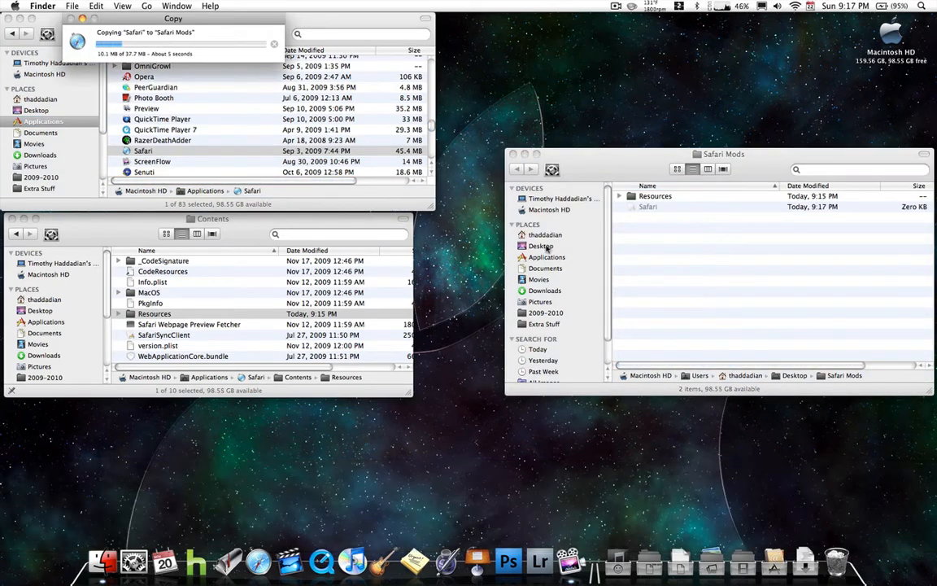
{"action": "mouse_move", "coordinate": [363, 202]}
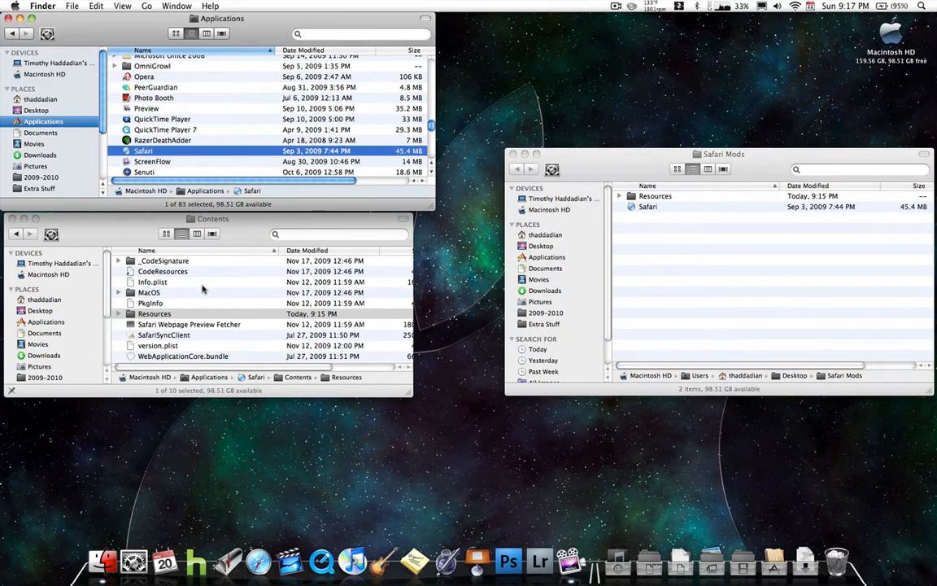
Find and copy the six LoadingCorner PNGs in Safari's Resources folder.
{"action": "left_click", "coordinate": [153, 313]}
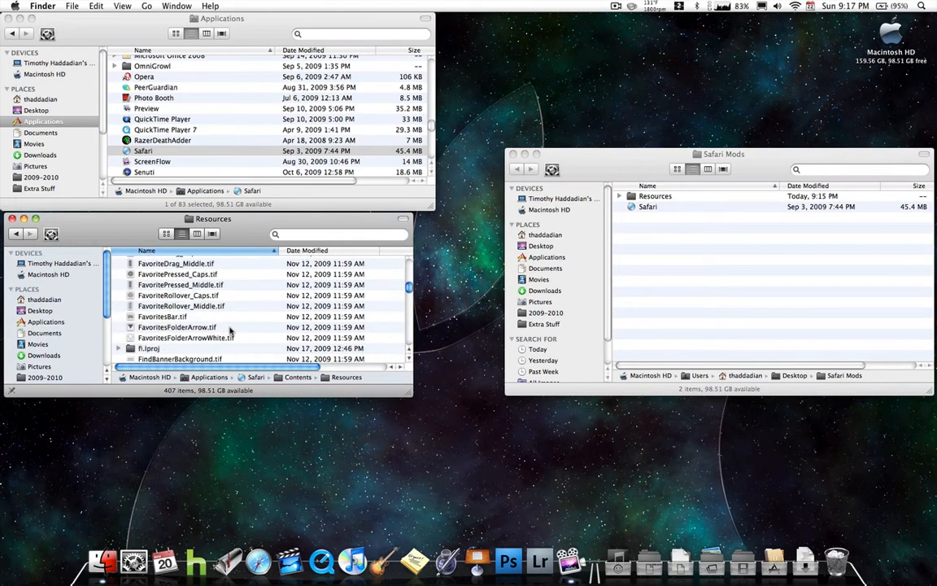
{"action": "left_click", "coordinate": [162, 317]}
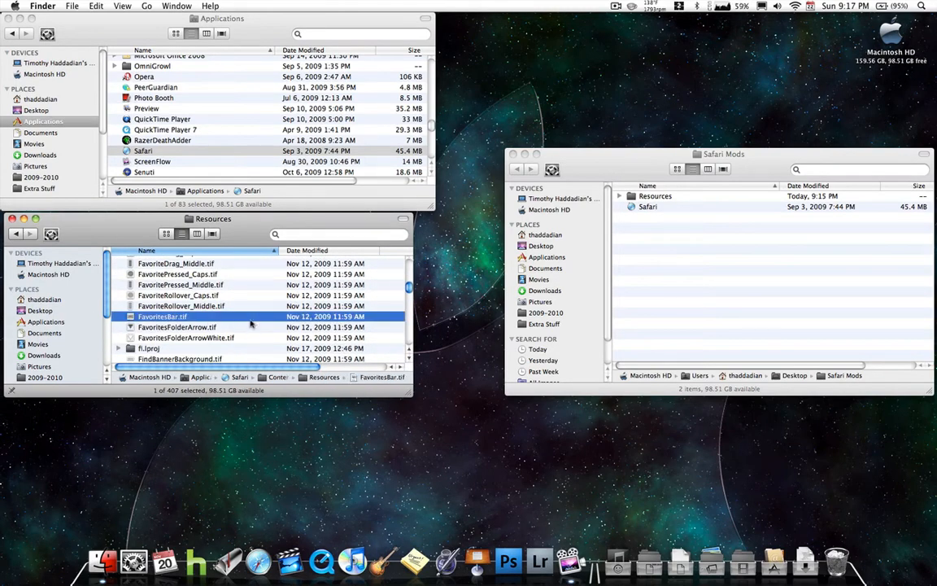
{"action": "scroll", "scroll_direction": "down", "scroll_amount": 3}
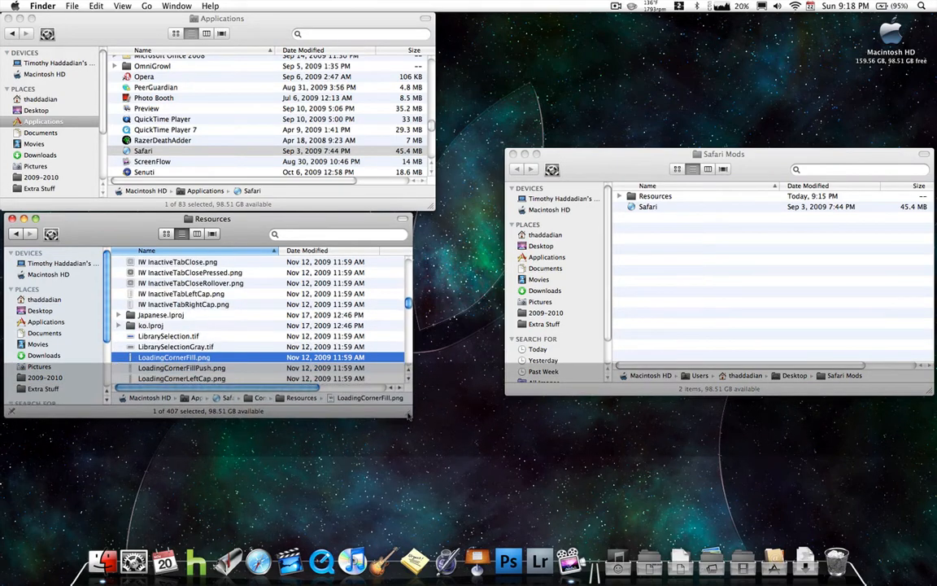
{"action": "scroll", "scroll_direction": "down", "scroll_amount": 3}
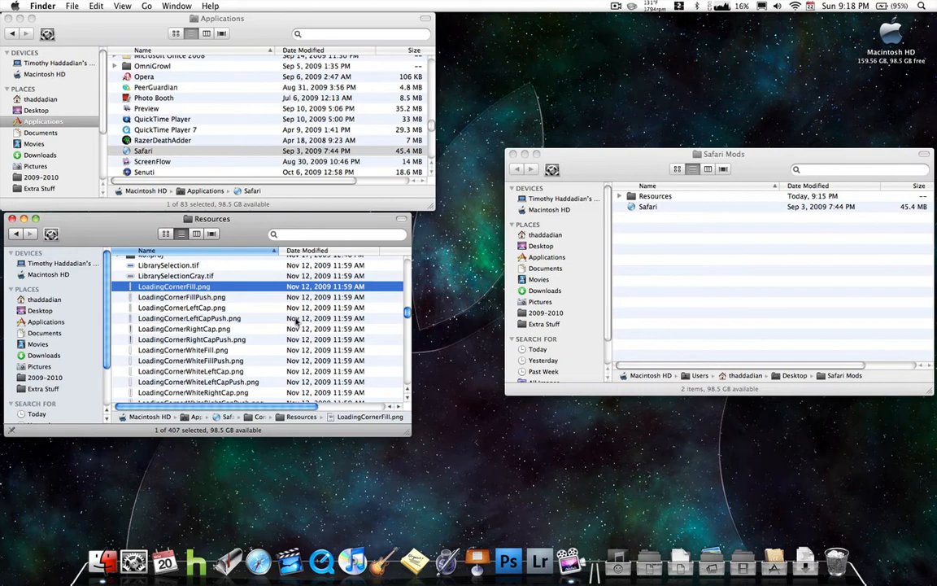
{"action": "scroll", "scroll_direction": "down", "scroll_amount": 3}
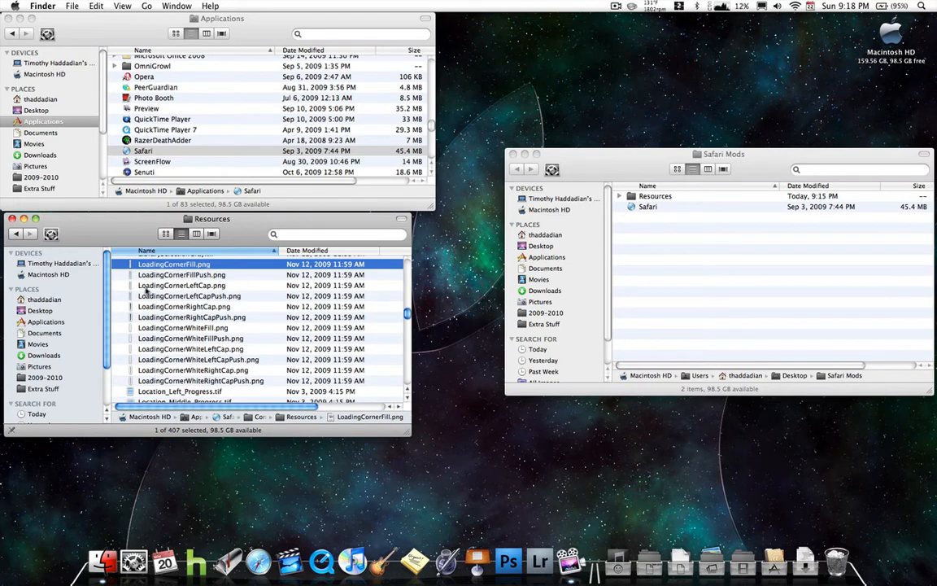
{"action": "mouse_move", "coordinate": [201, 336]}
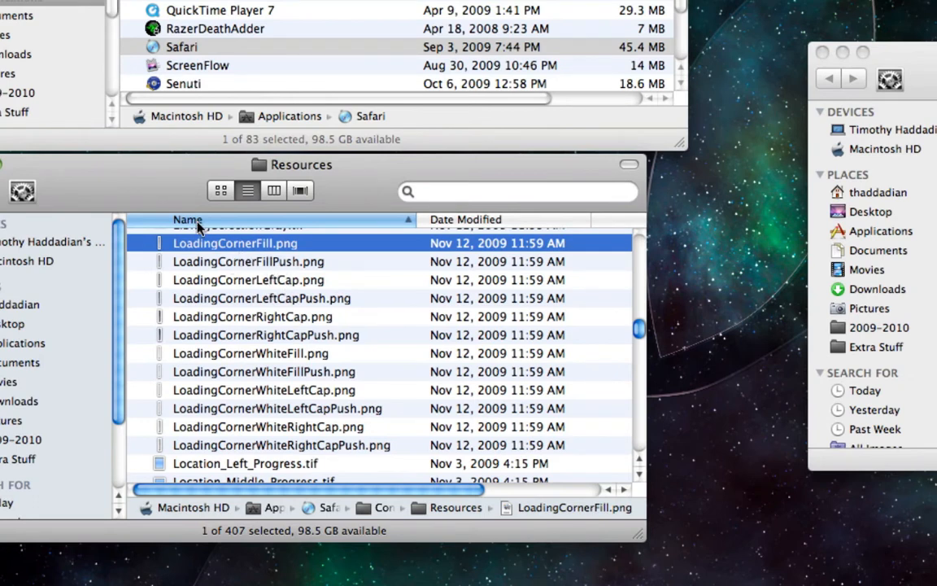
{"action": "mouse_move", "coordinate": [236, 288]}
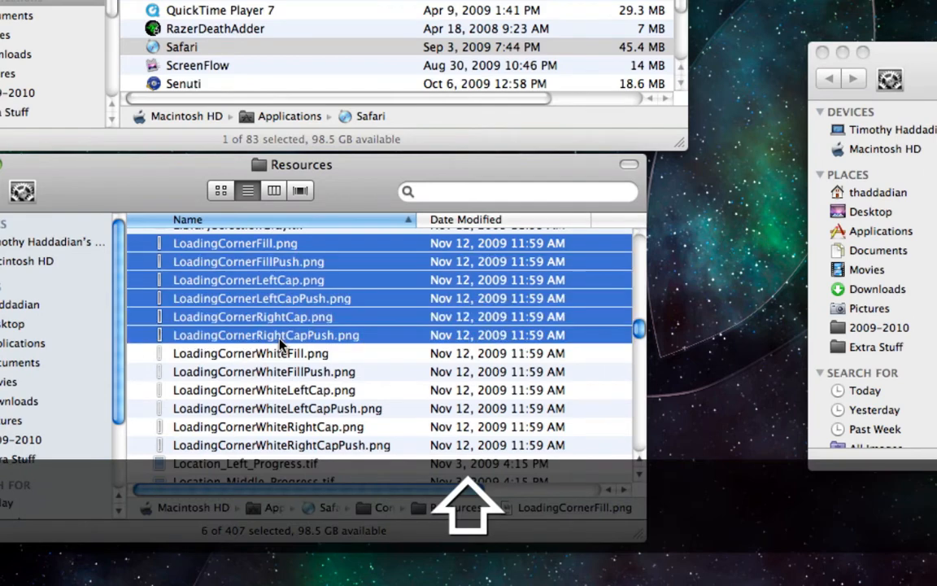
{"action": "scroll", "scroll_direction": "up", "scroll_amount": 3}
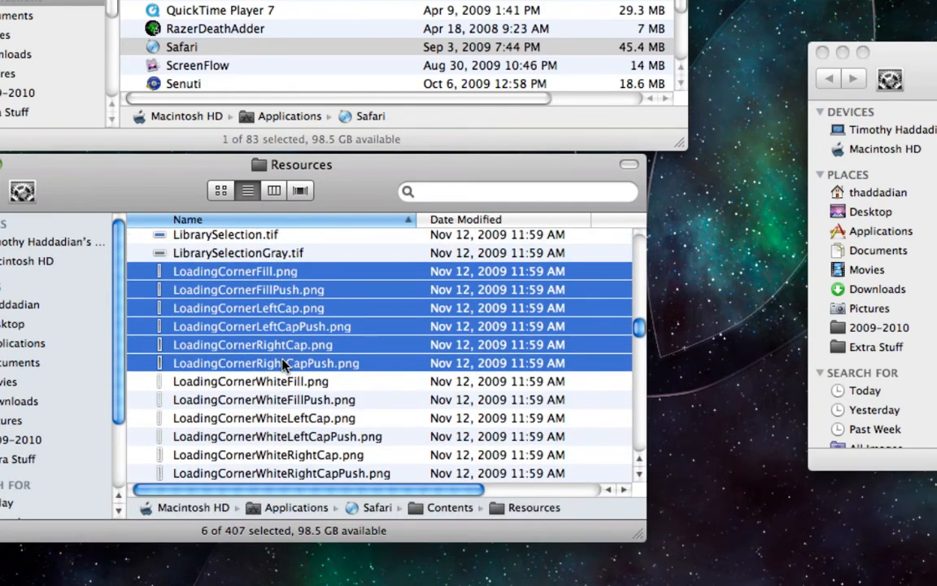
{"action": "right_click", "coordinate": [283, 362]}
{"action": "type", "text": "Mods"}
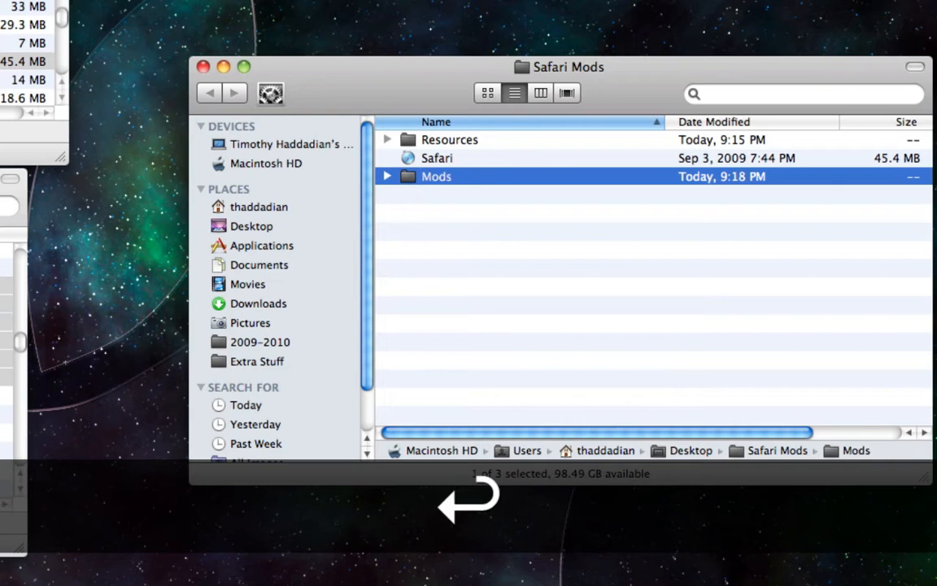
Paste the PNGs into Safari Mods > Mods and minimize the other Finder windows.
{"action": "double_click", "coordinate": [436, 177]}
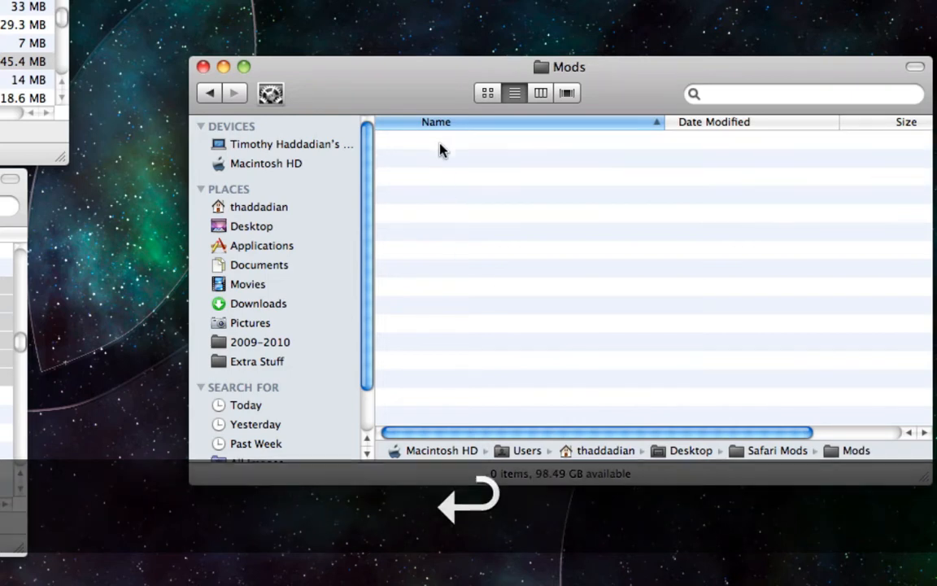
{"action": "key", "text": "cmd+v"}
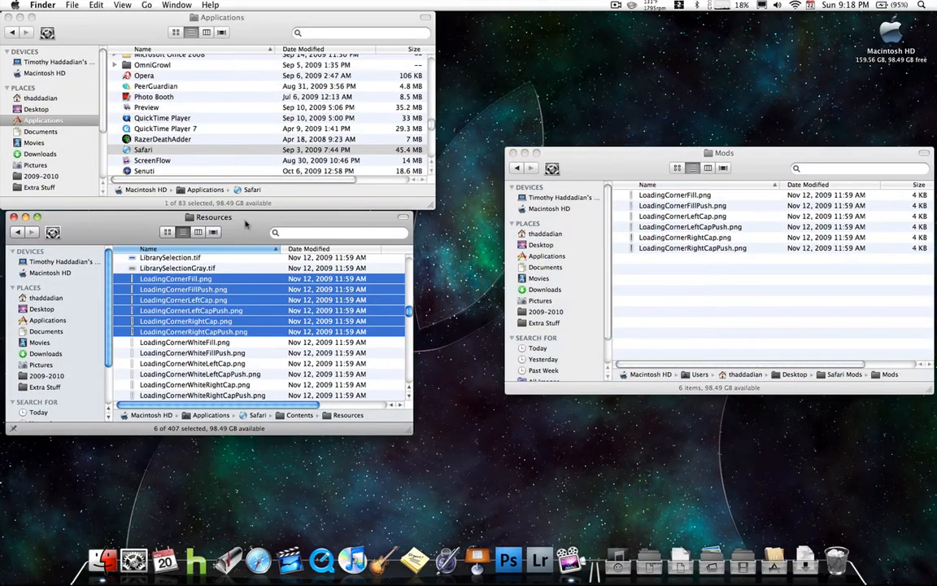
{"action": "key", "text": "cmd+m"}
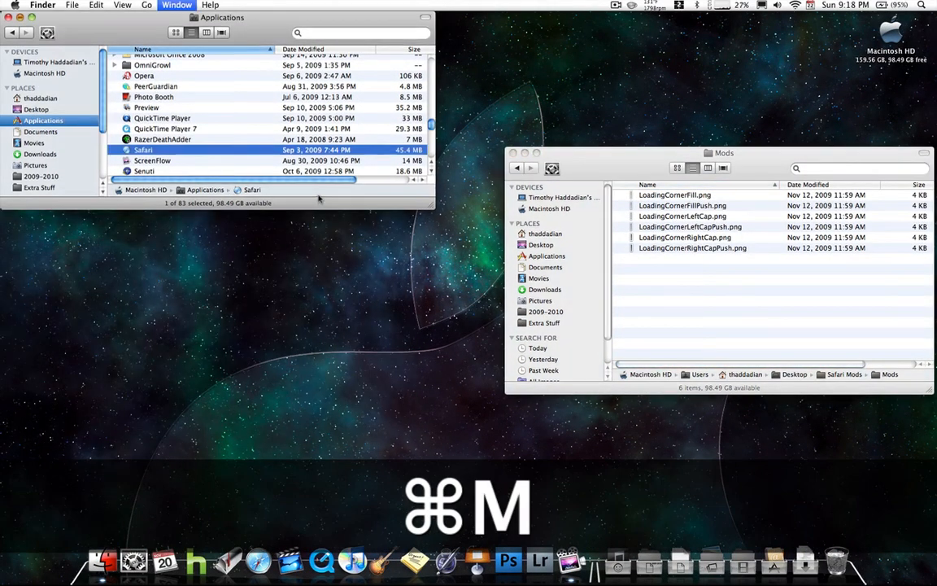
{"action": "key", "text": "cmd+m"}
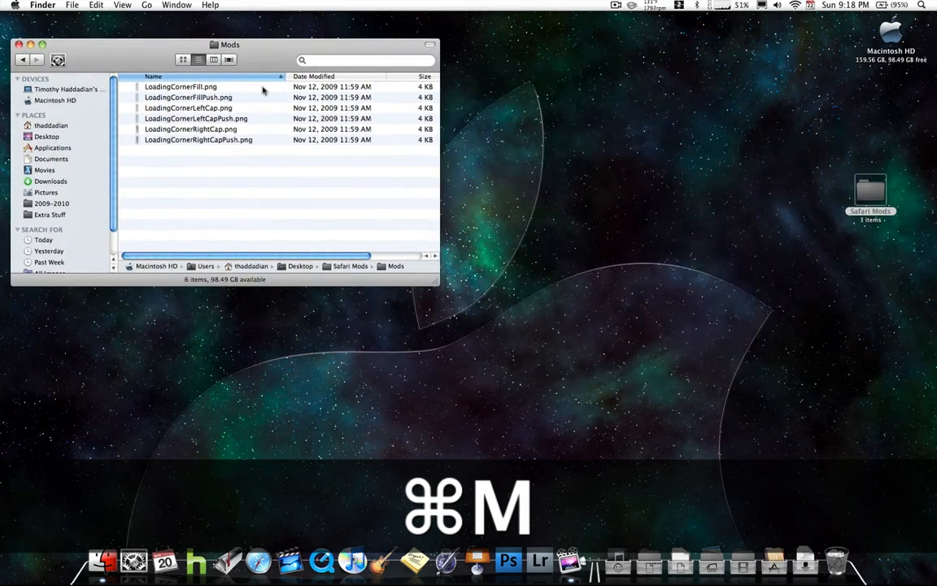
{"action": "key", "text": "cmd+m"}
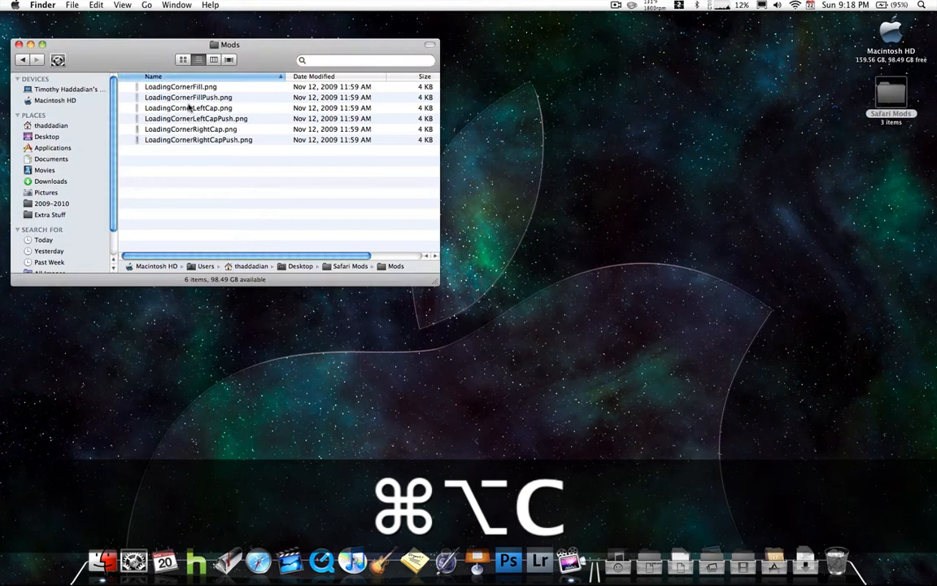
Open LoadingCornerFill, LeftCap and RightCap in Photoshop CS4 and arrange them in a row.
{"action": "left_click", "coordinate": [383, 201]}
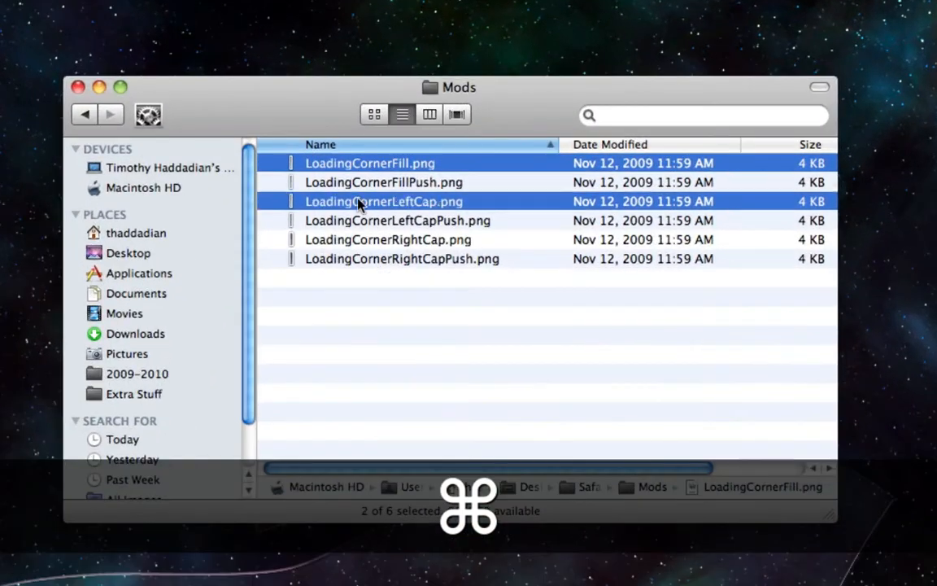
{"action": "left_click", "coordinate": [388, 239]}
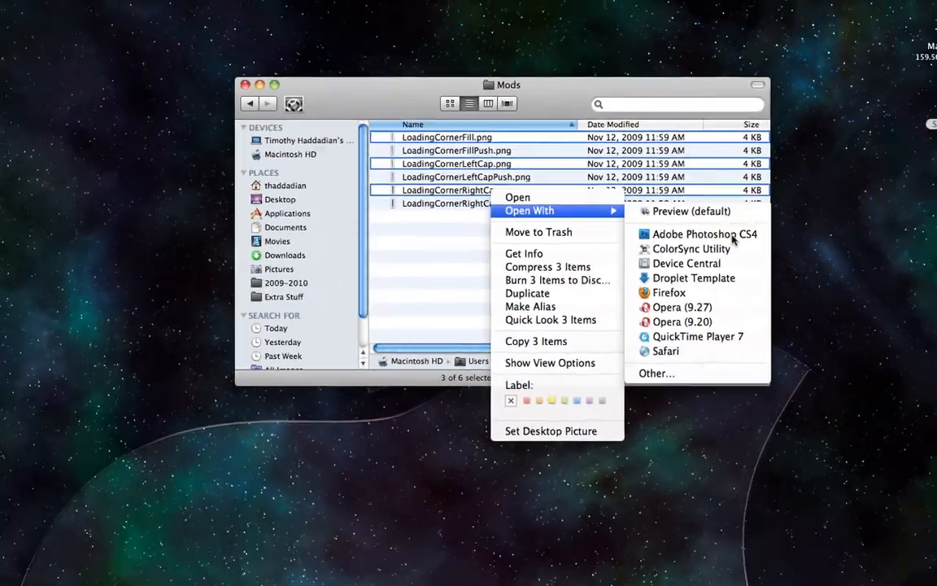
{"action": "left_click", "coordinate": [703, 233]}
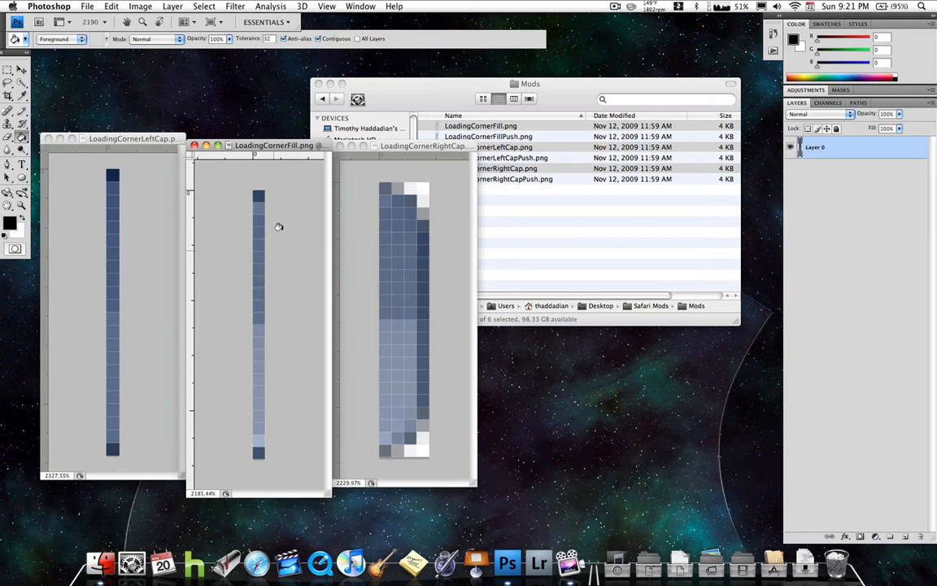
{"action": "mouse_move", "coordinate": [432, 263]}
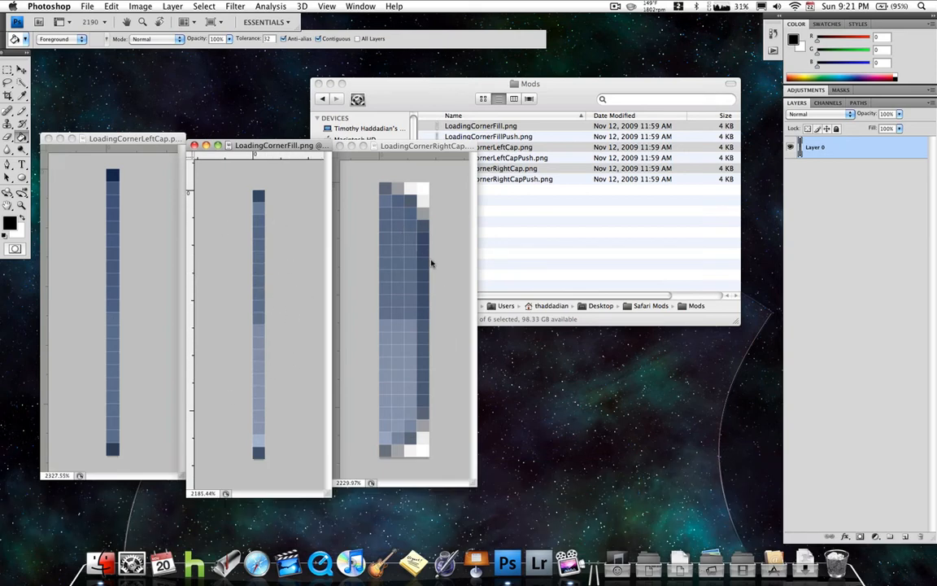
{"action": "left_click_drag", "start_coordinate": [274, 145], "coordinate": [297, 86]}
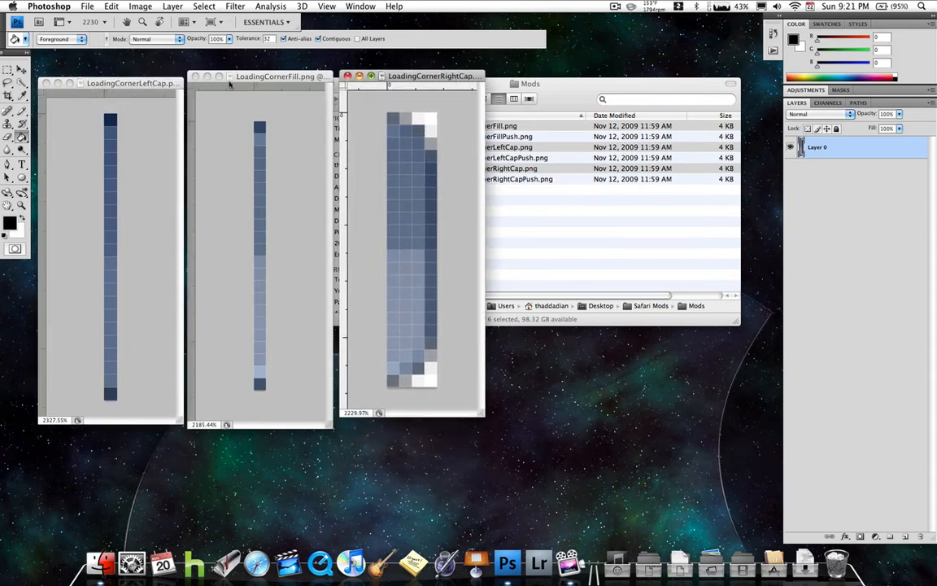
Sample the left cap's top pixel, shift its hue to dark red, and paint it.
{"action": "left_click", "coordinate": [110, 77]}
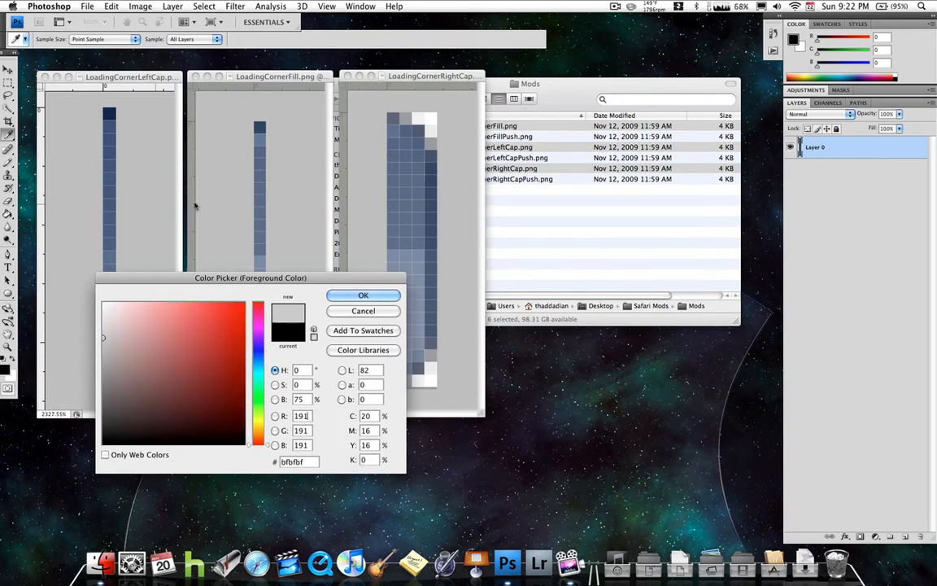
{"action": "left_click", "coordinate": [171, 396]}
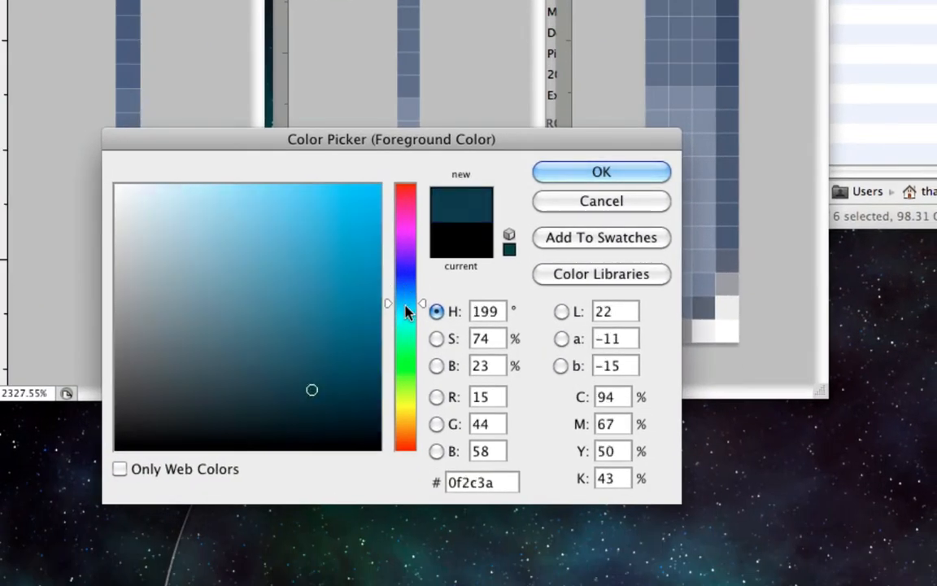
{"action": "left_click_drag", "start_coordinate": [406, 303], "coordinate": [406, 378]}
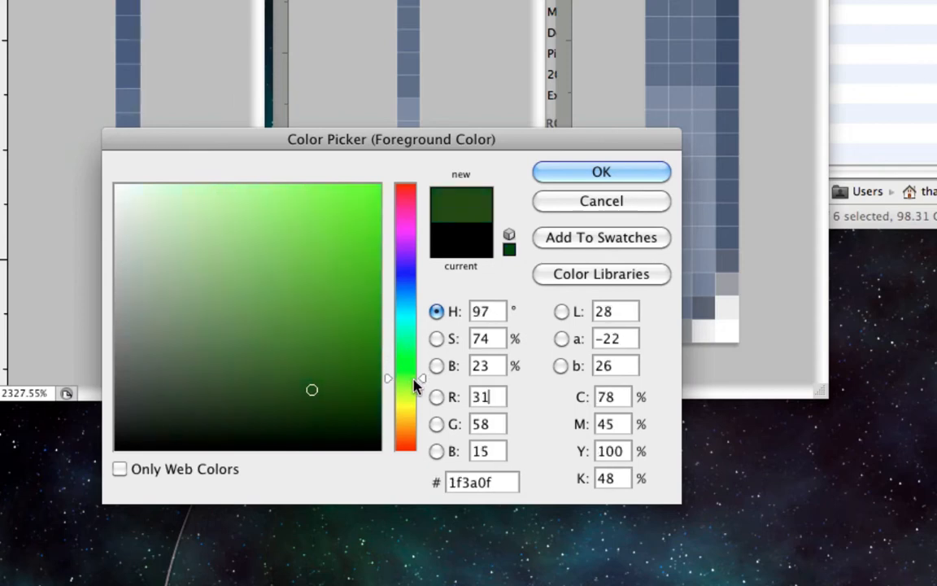
{"action": "left_click_drag", "start_coordinate": [407, 380], "coordinate": [406, 309]}
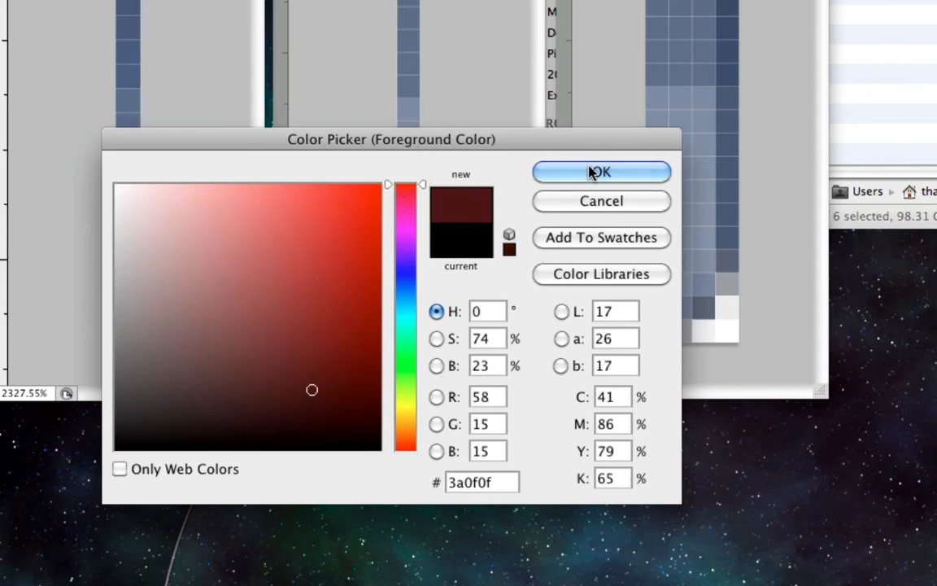
{"action": "left_click", "coordinate": [601, 172]}
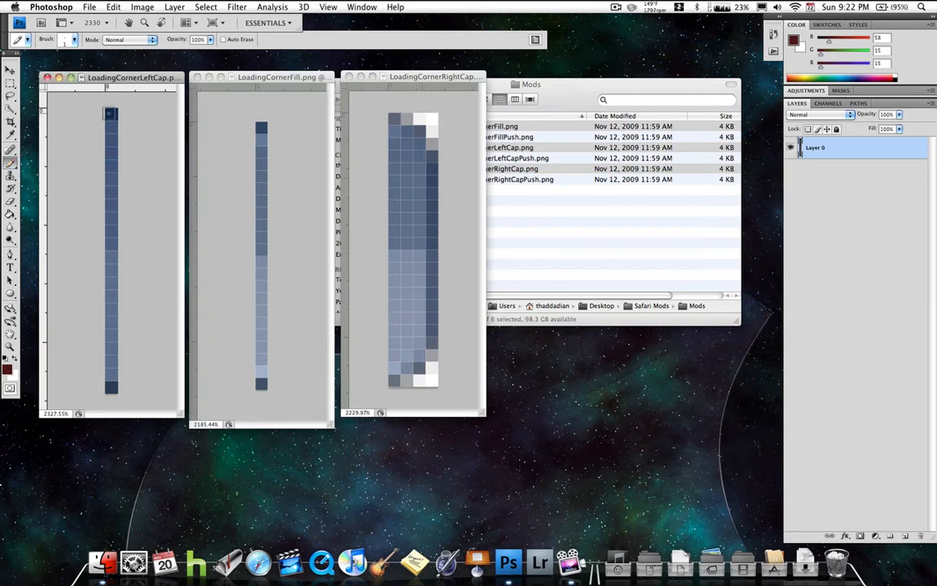
{"action": "left_click", "coordinate": [111, 114]}
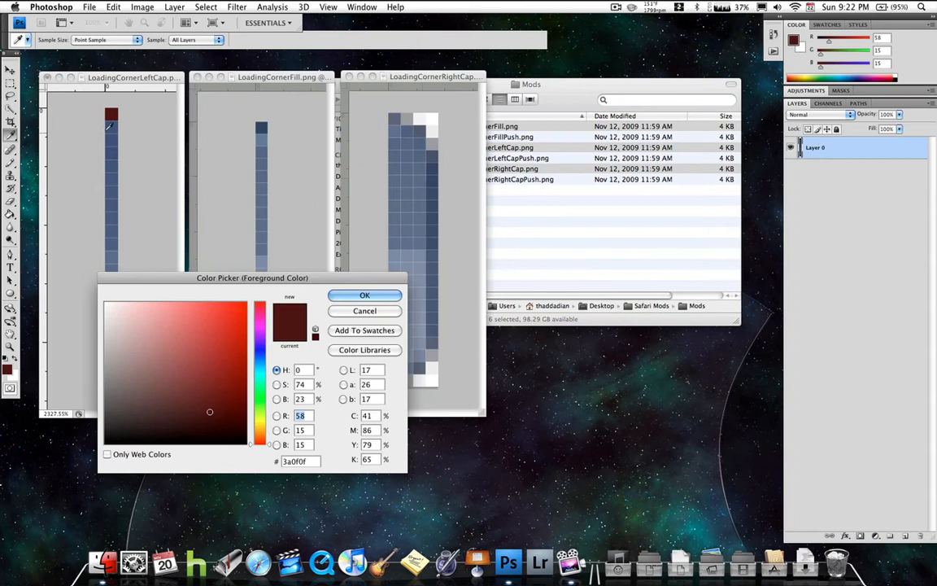
Sample the next few blue shades and recolour each to a matching red.
{"action": "left_click", "coordinate": [259, 338]}
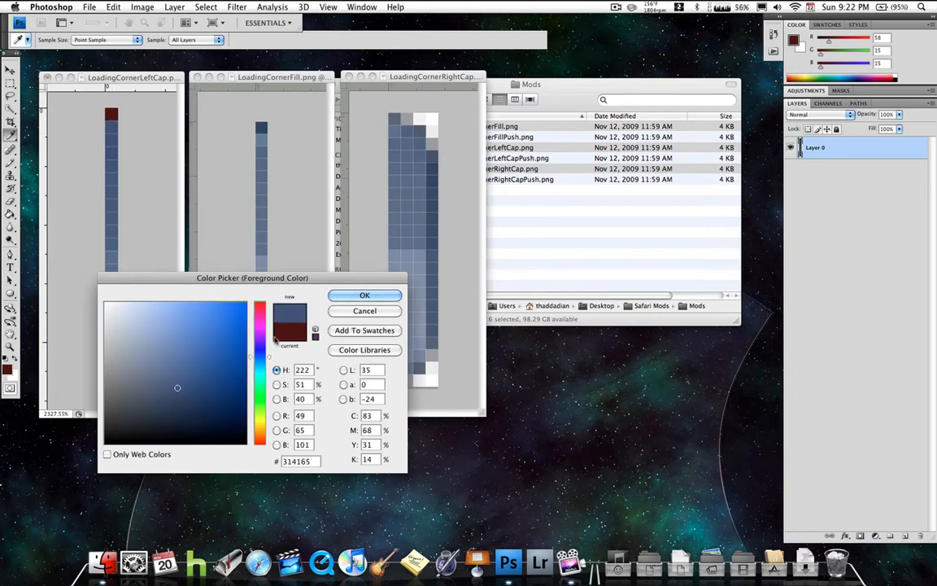
{"action": "left_click", "coordinate": [259, 304]}
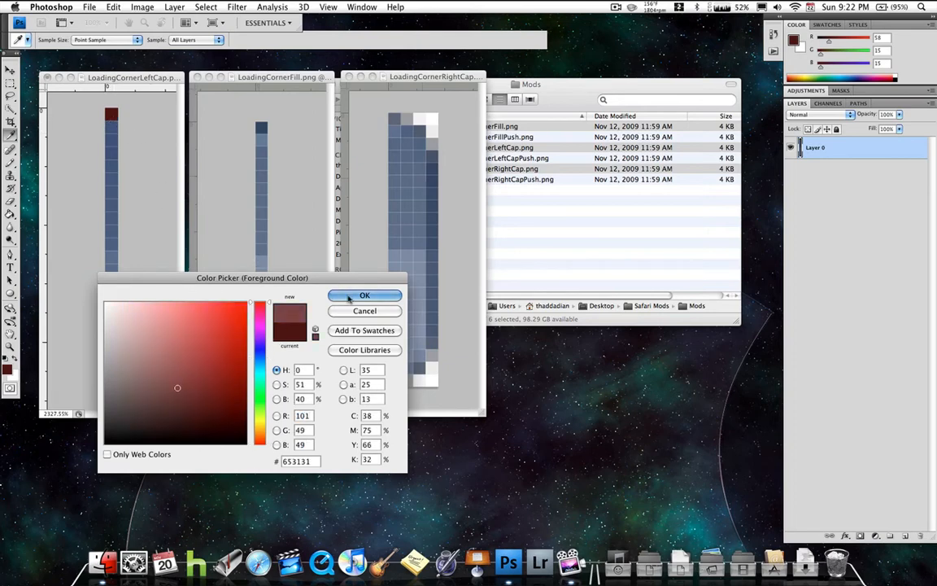
{"action": "left_click", "coordinate": [364, 294]}
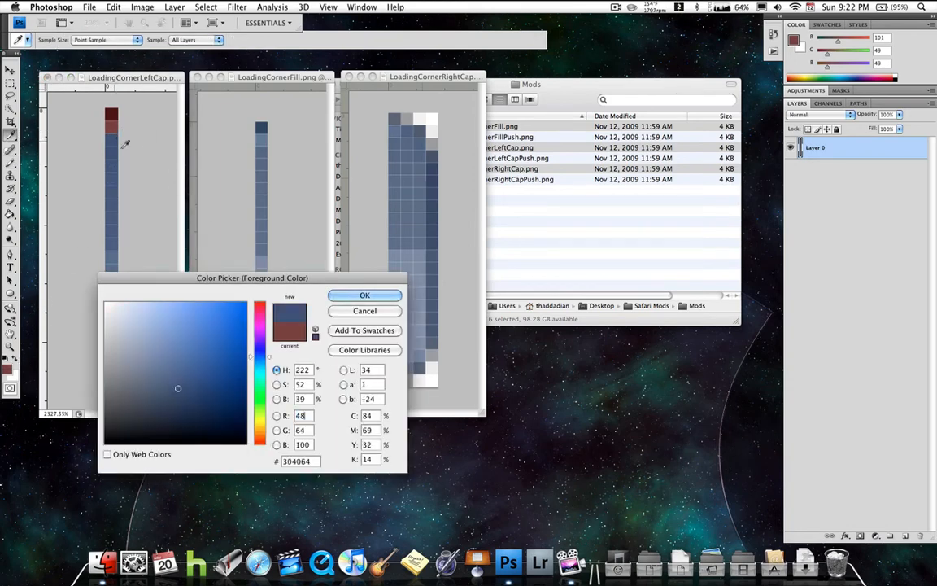
{"action": "left_click", "coordinate": [260, 312]}
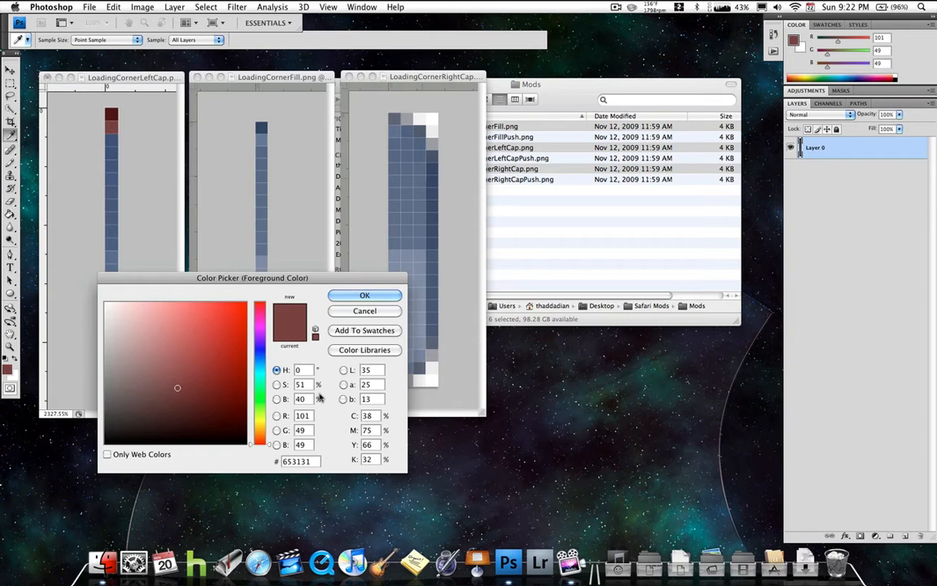
{"action": "left_click", "coordinate": [261, 353]}
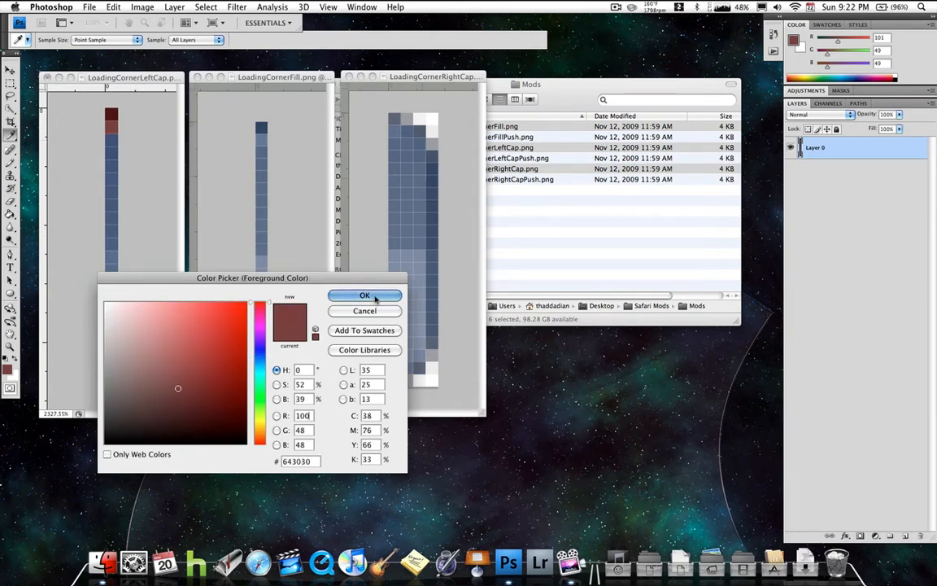
{"action": "left_click", "coordinate": [364, 294]}
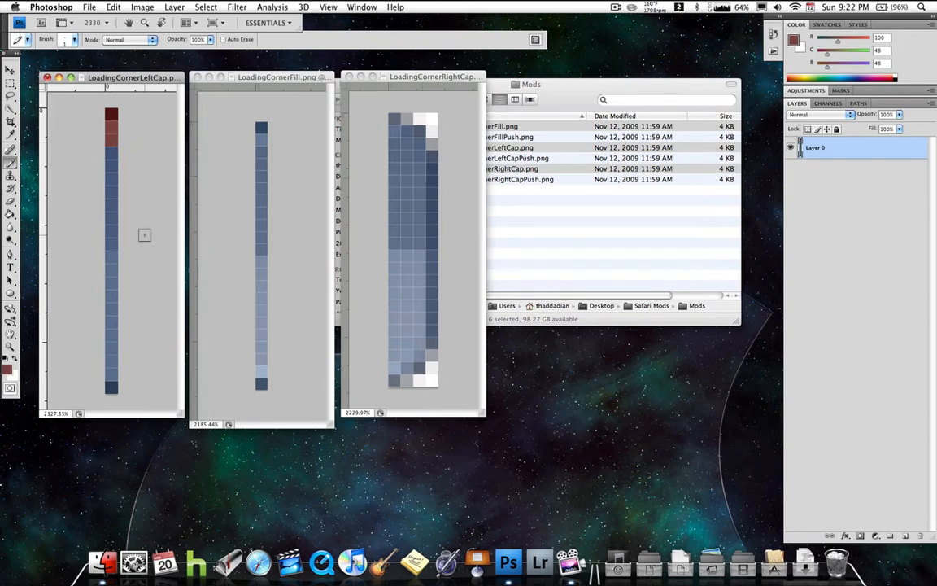
{"action": "mouse_move", "coordinate": [121, 164]}
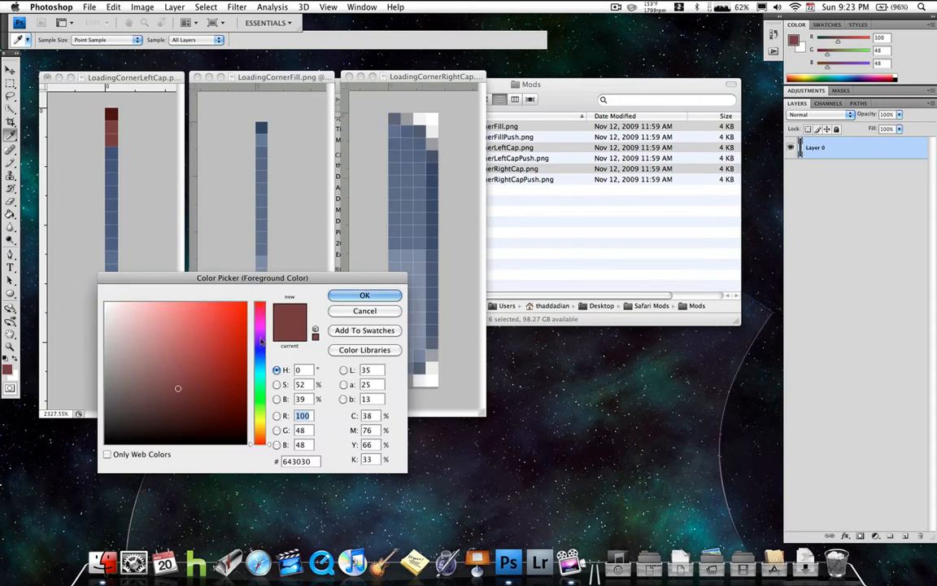
{"action": "left_click", "coordinate": [260, 354]}
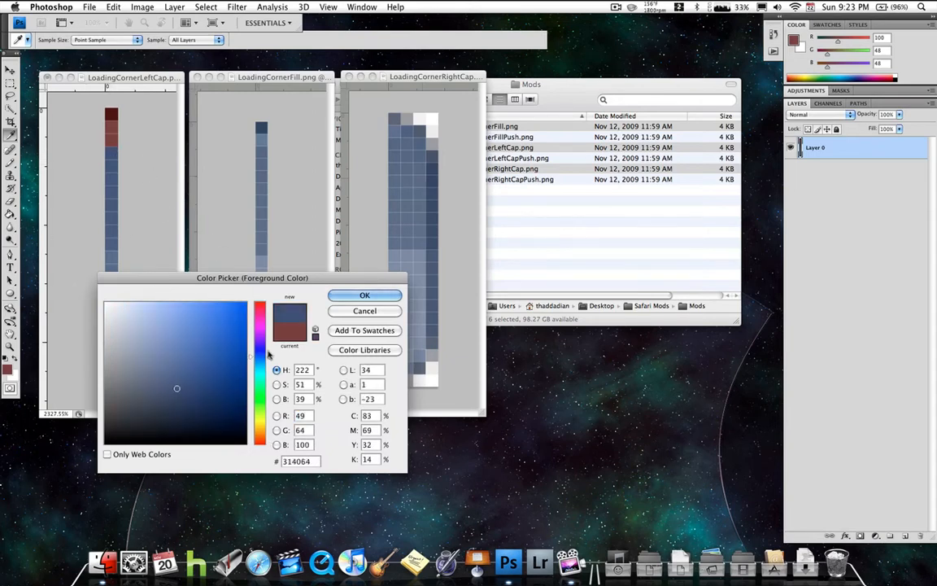
{"action": "left_click", "coordinate": [365, 295]}
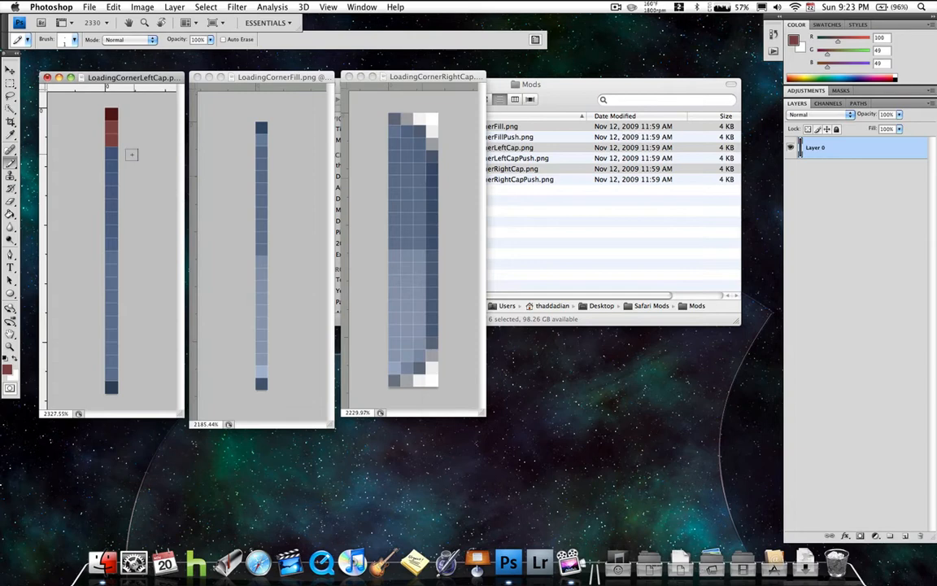
Paint the left cap's upper bar red and set the foreground to dark red (R68 G34 B34).
{"action": "left_click_drag", "start_coordinate": [112, 155], "coordinate": [112, 236]}
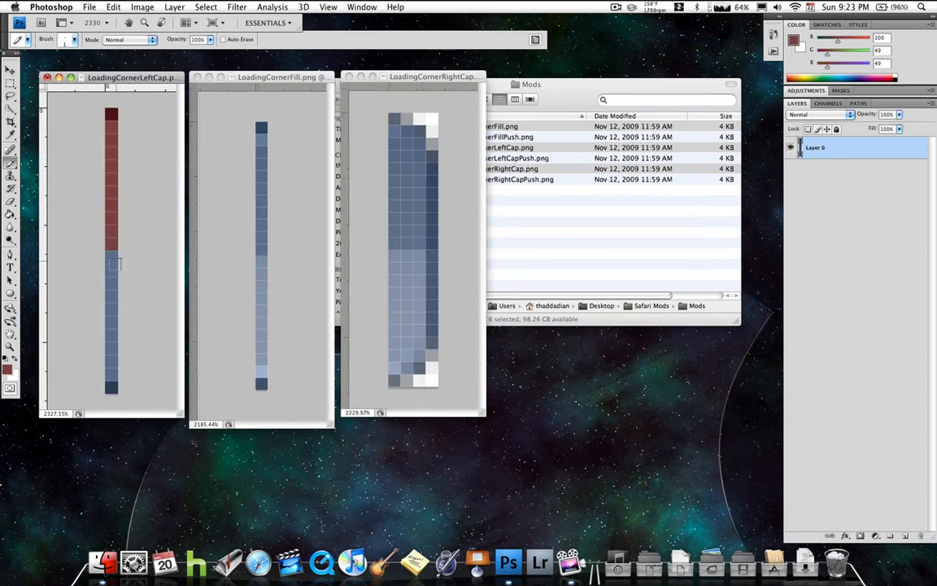
{"action": "left_click", "coordinate": [7, 366]}
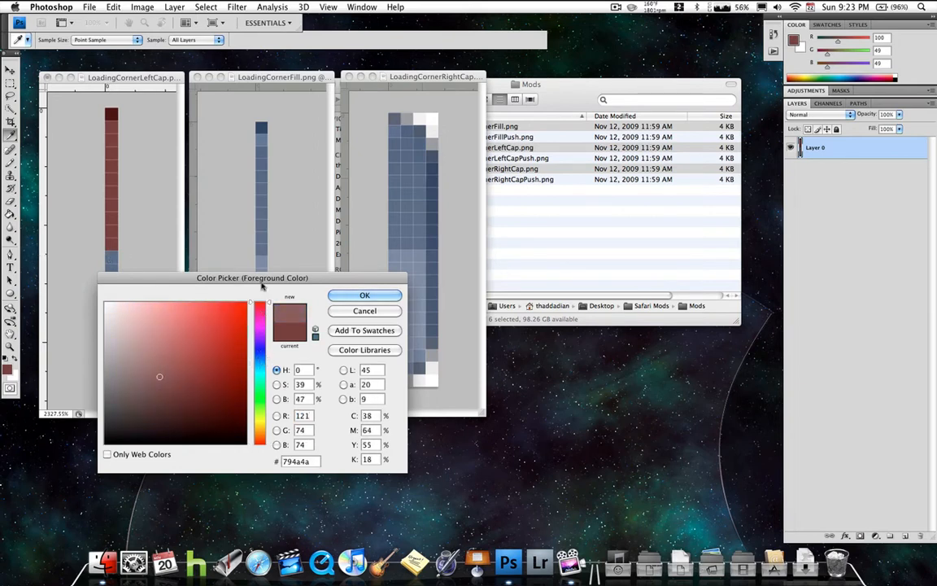
{"action": "left_click", "coordinate": [364, 295]}
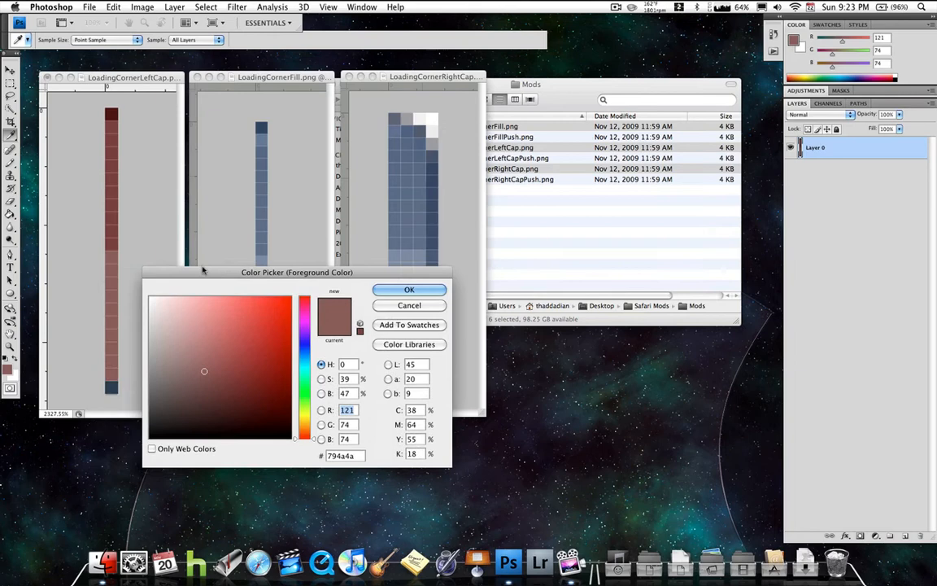
{"action": "left_click", "coordinate": [304, 350]}
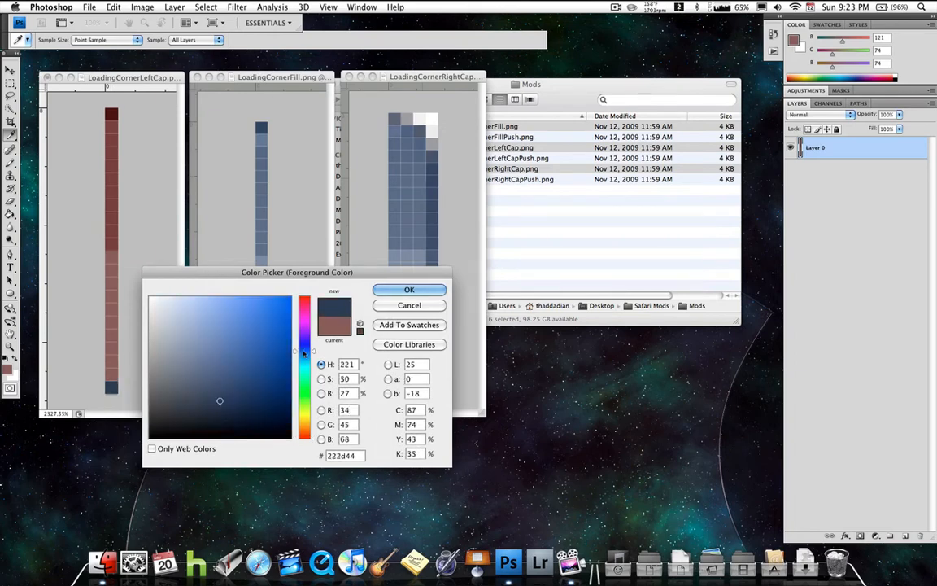
{"action": "left_click", "coordinate": [409, 289]}
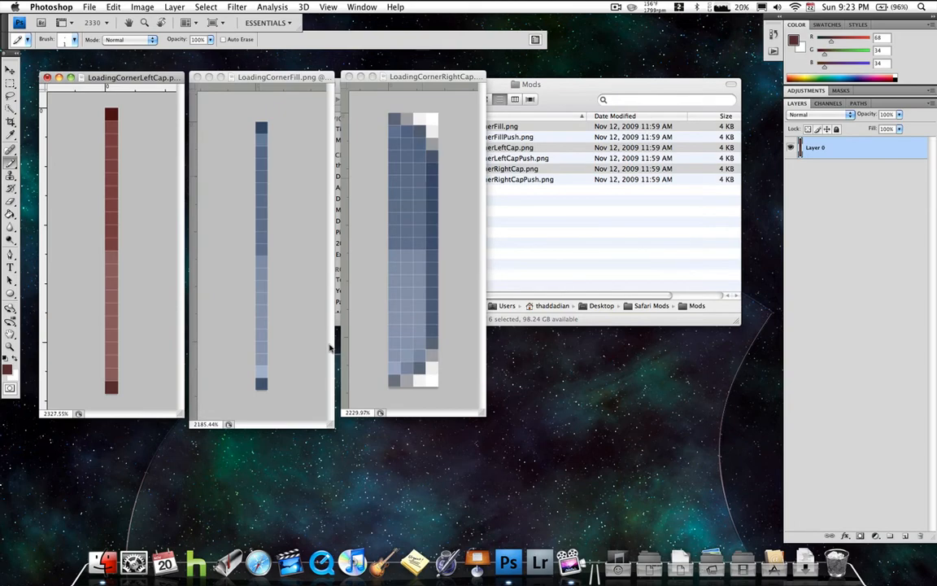
{"action": "mouse_move", "coordinate": [314, 289]}
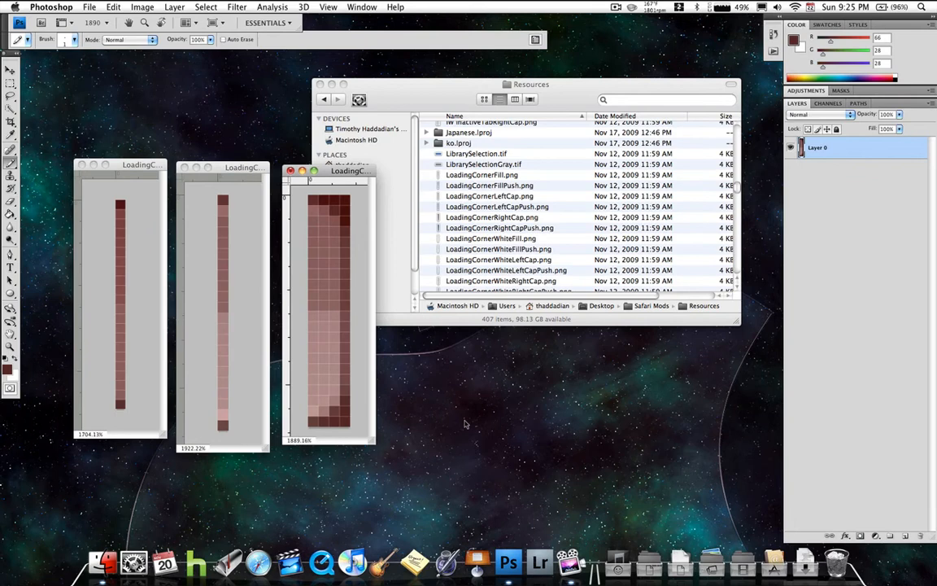
{"action": "mouse_move", "coordinate": [282, 291]}
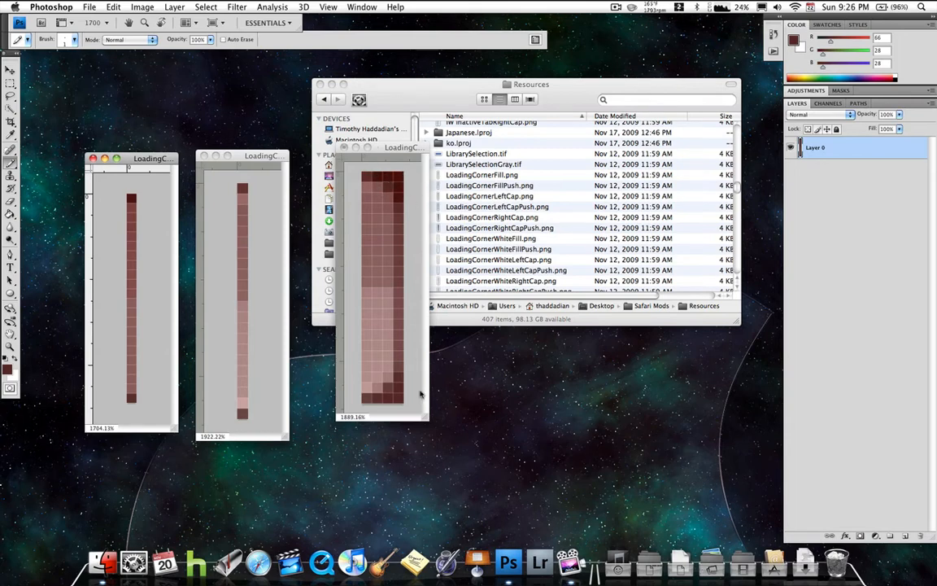
{"action": "mouse_move", "coordinate": [453, 351]}
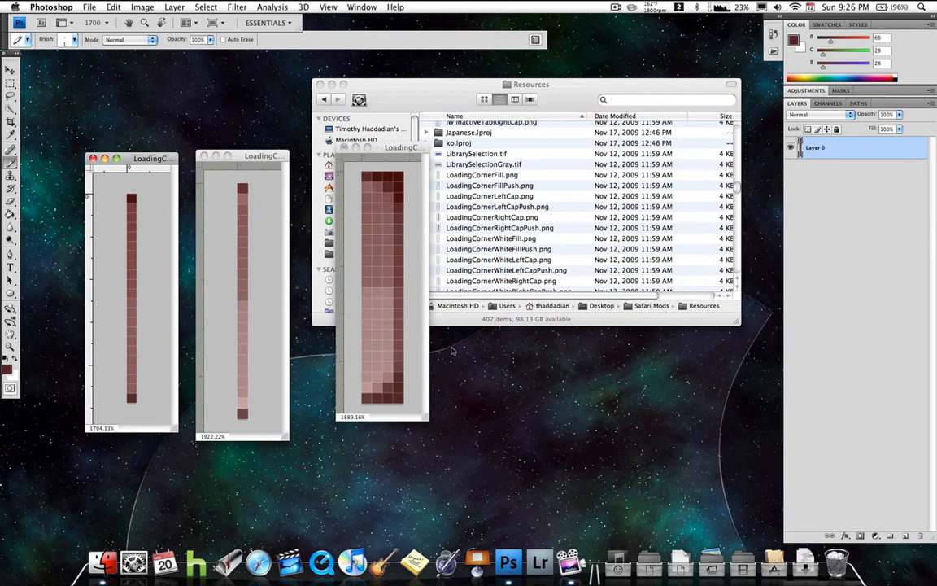
{"action": "mouse_move", "coordinate": [60, 252]}
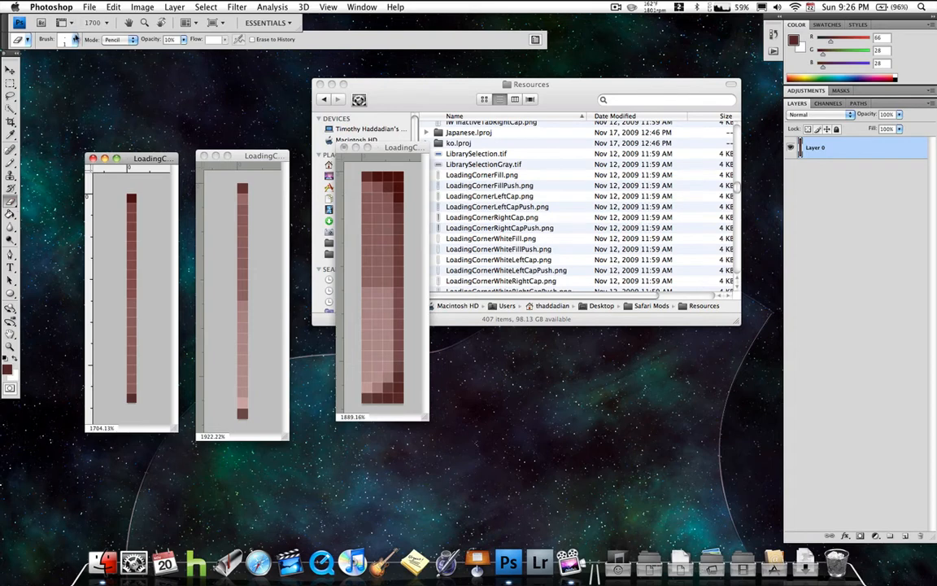
Erase the right cap's top and bottom corner pixels with the Eraser in Pencil mode at 10% opacity.
{"action": "left_click", "coordinate": [118, 39]}
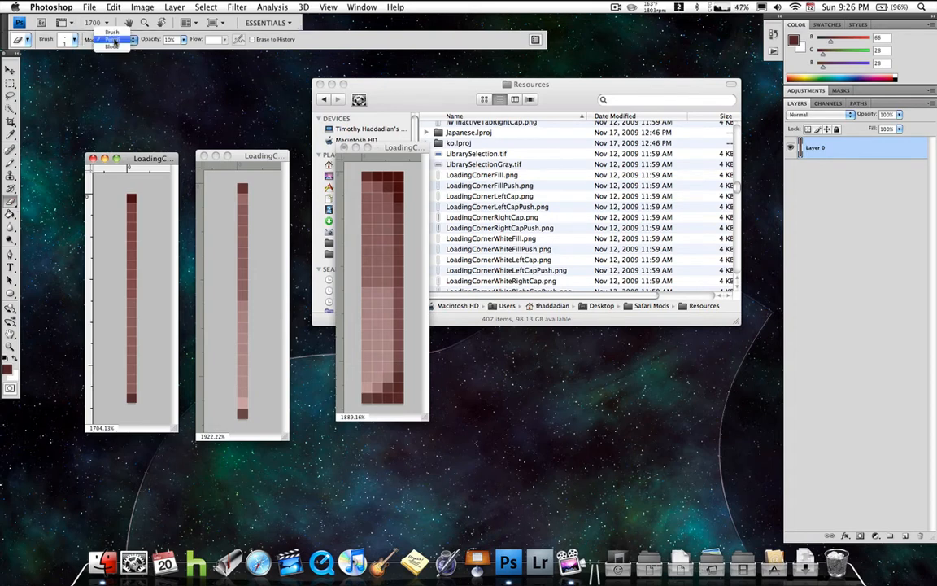
{"action": "left_click", "coordinate": [111, 39]}
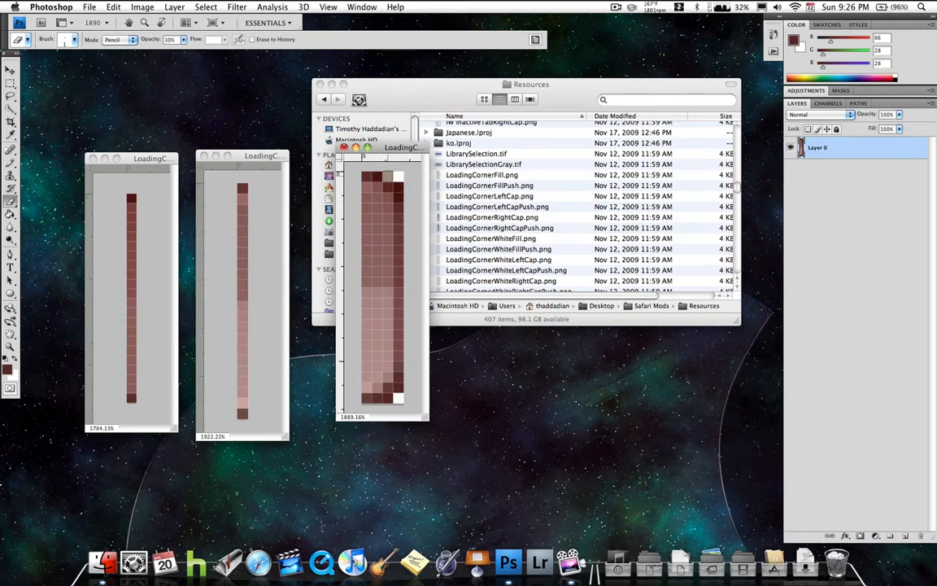
{"action": "key", "text": "cmd+z"}
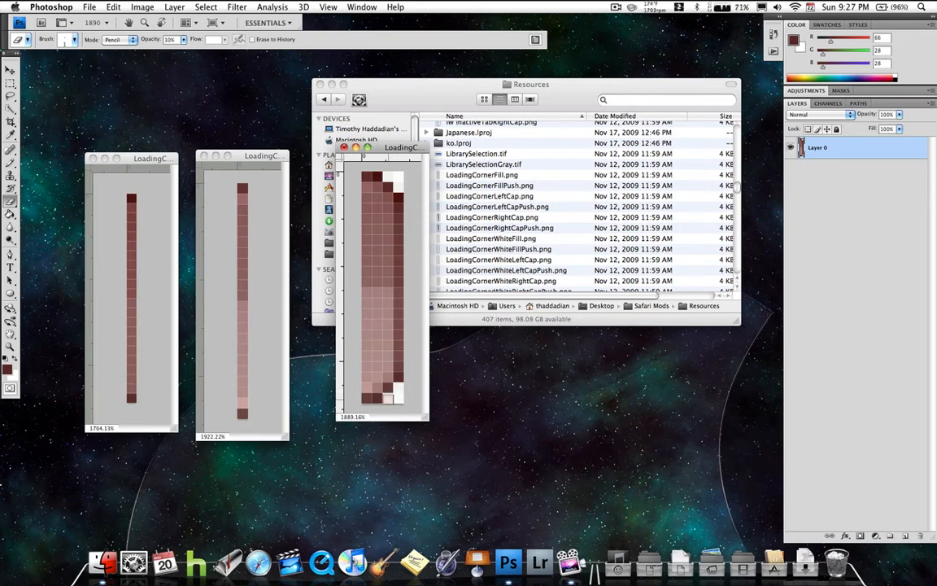
{"action": "key", "text": "cmd+alt+z"}
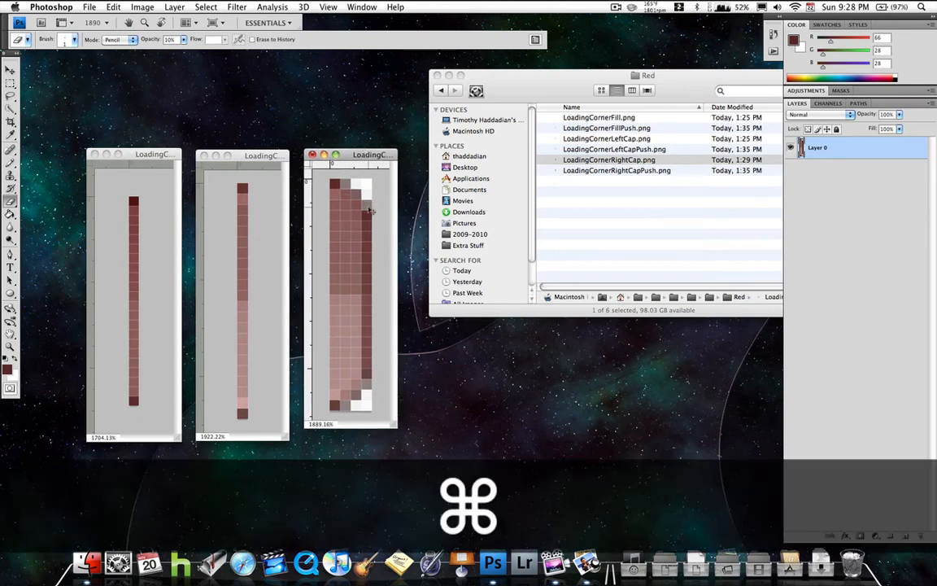
Save LoadingCornerRightCap as a PNG under its original name, replacing the original.
{"action": "key", "text": "cmd+s"}
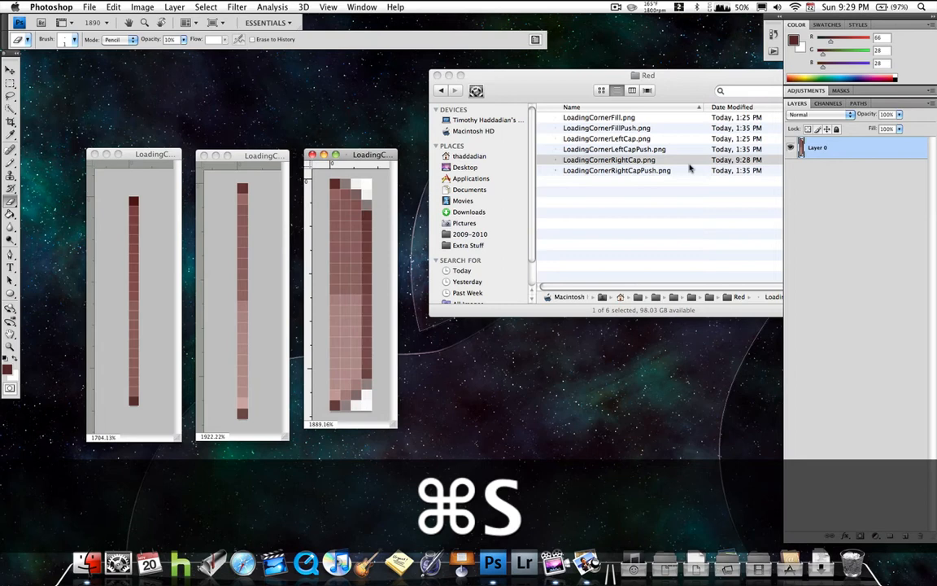
{"action": "key", "text": "cmd+shift+s"}
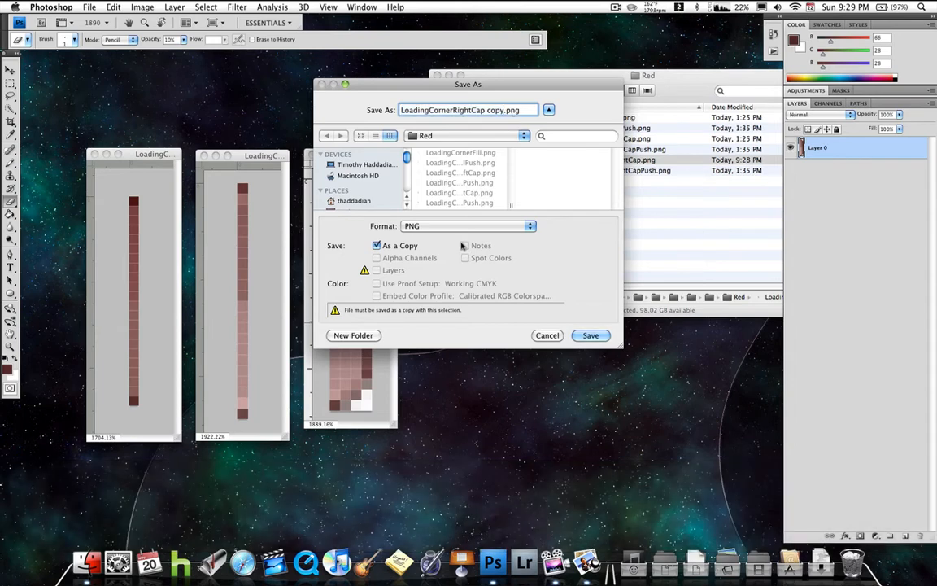
{"action": "left_click", "coordinate": [467, 226]}
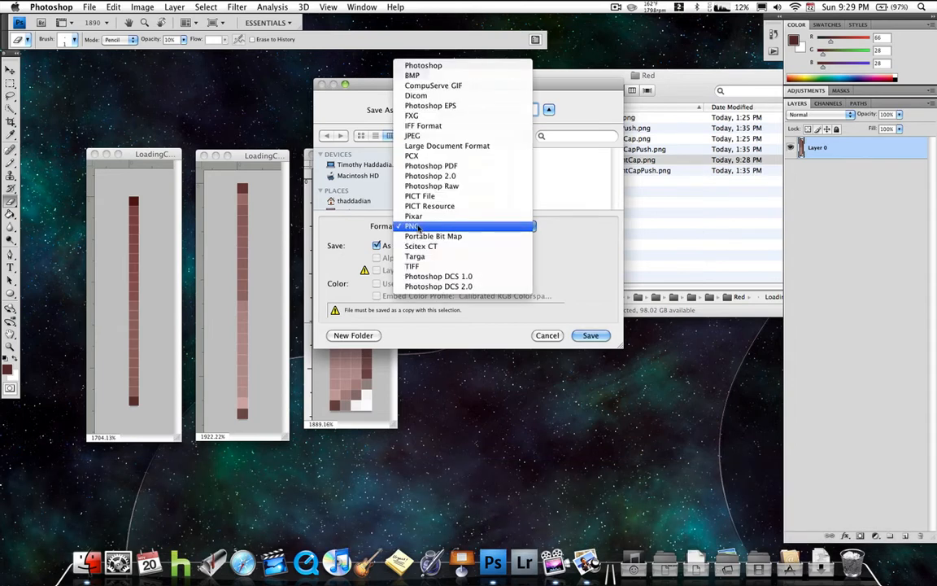
{"action": "left_click", "coordinate": [414, 226]}
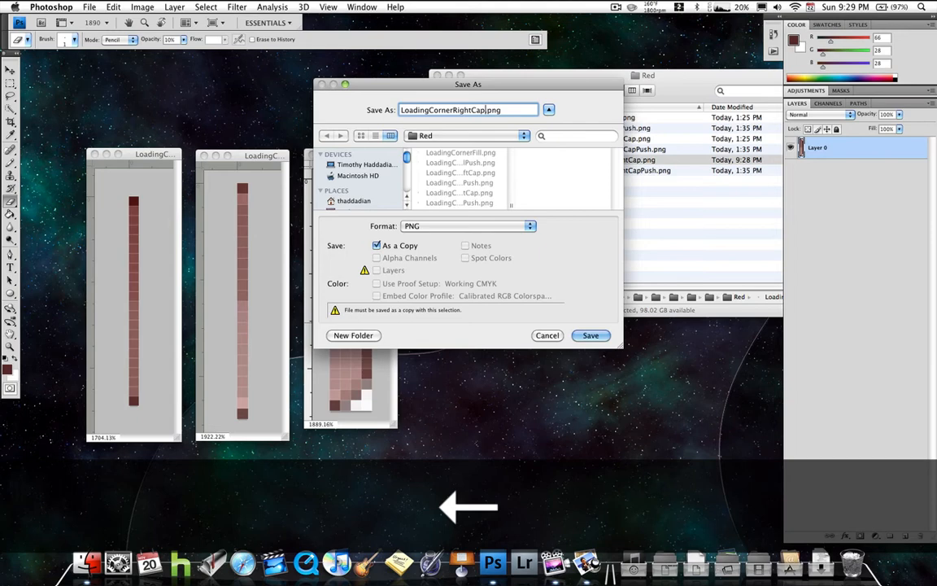
{"action": "left_click", "coordinate": [590, 335]}
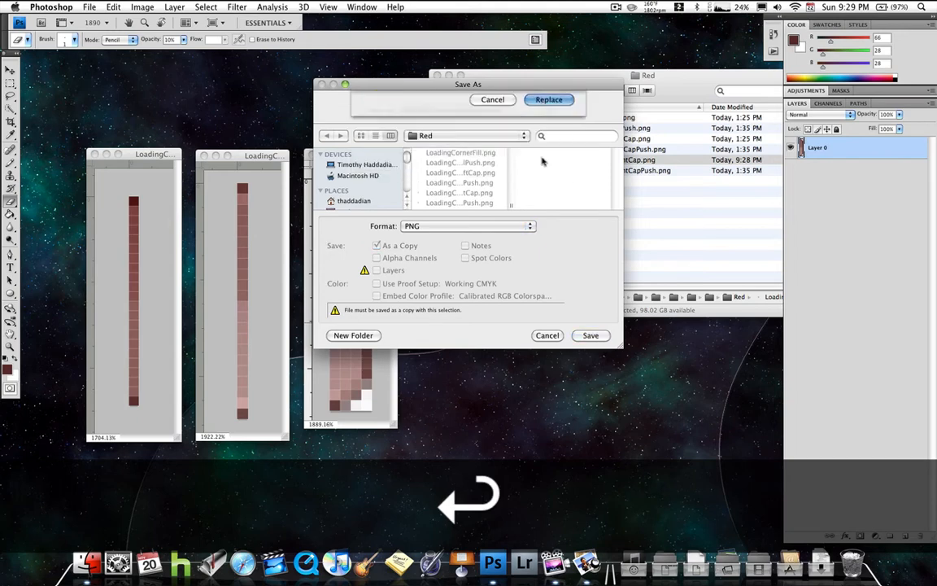
{"action": "left_click", "coordinate": [591, 335]}
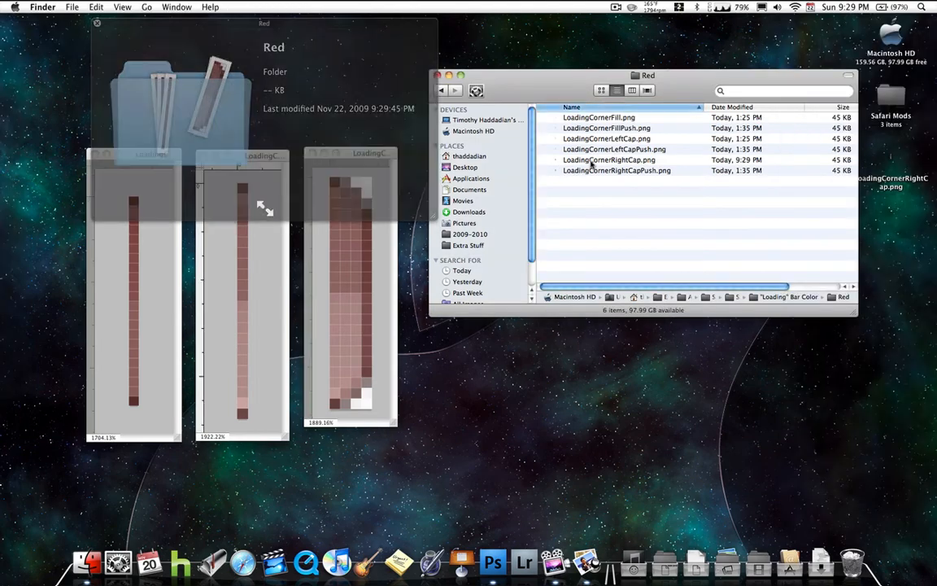
{"action": "left_click", "coordinate": [610, 159]}
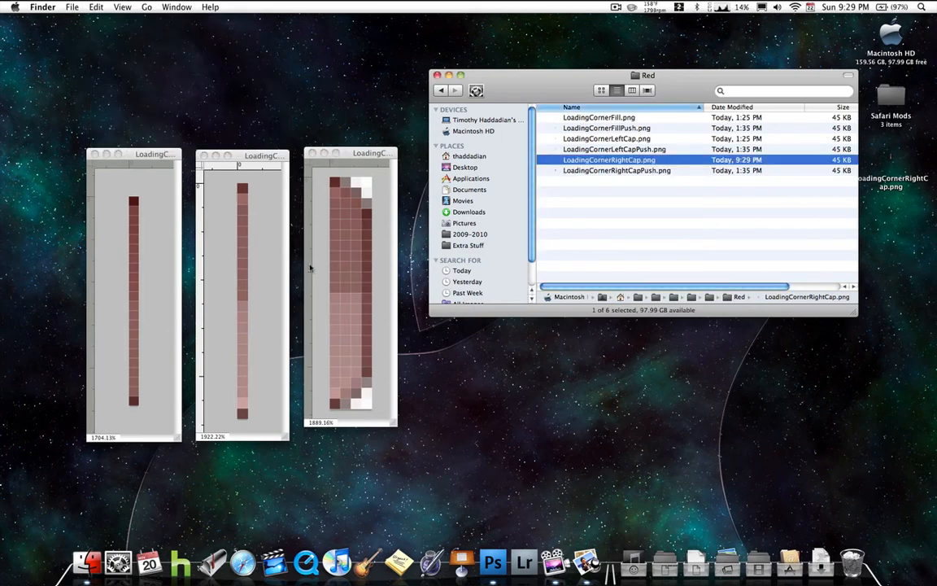
{"action": "key", "text": "cmd+shift+s"}
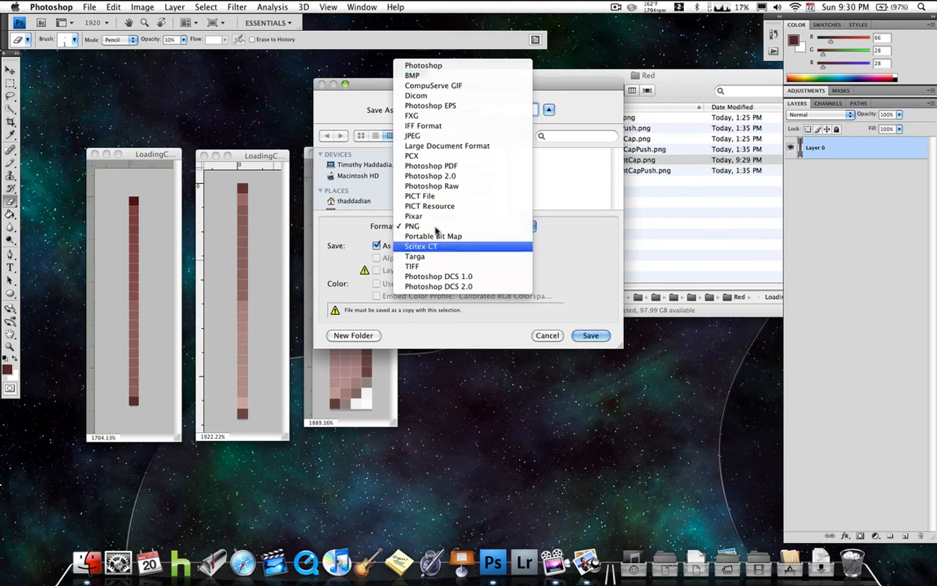
Save LoadingCornerFill as a PNG, replacing the original in Red.
{"action": "left_click", "coordinate": [411, 225]}
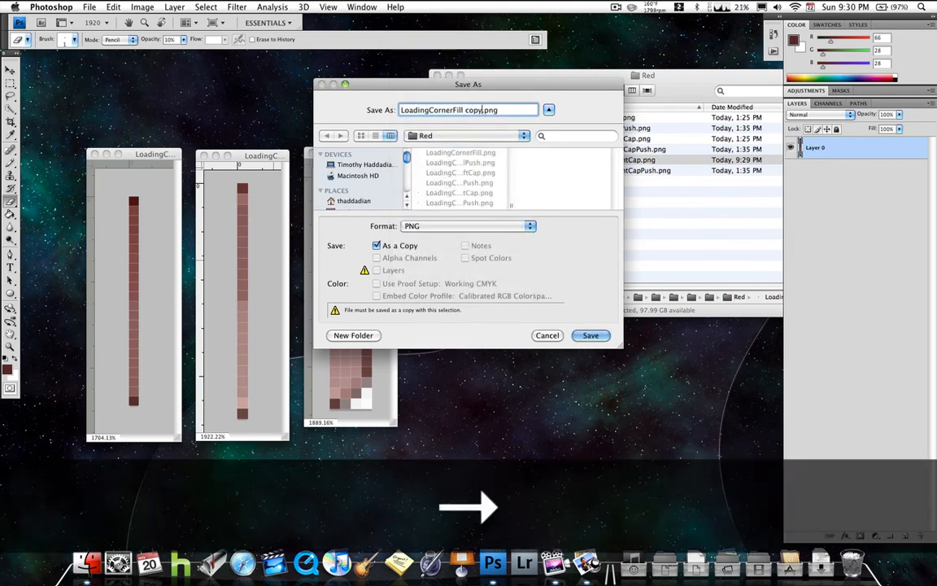
{"action": "left_click", "coordinate": [591, 335]}
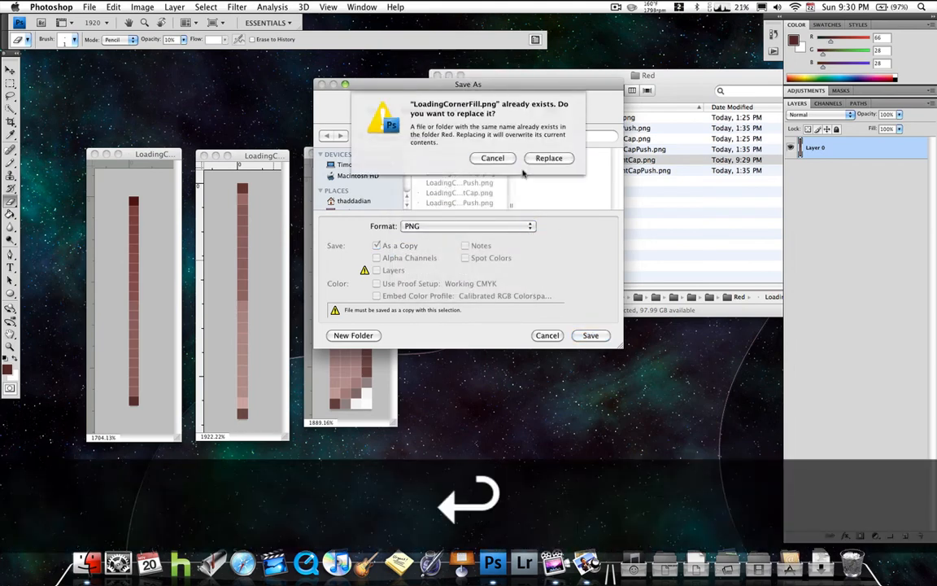
{"action": "left_click", "coordinate": [548, 157]}
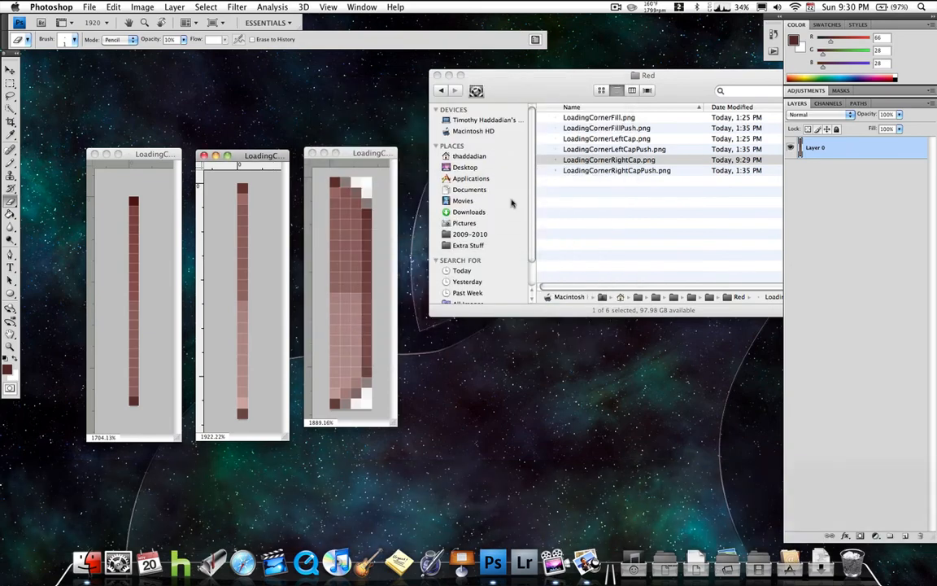
Save LoadingCornerLeftCap as a non-interlaced PNG, replacing the original.
{"action": "key", "text": "cmd+shift+s"}
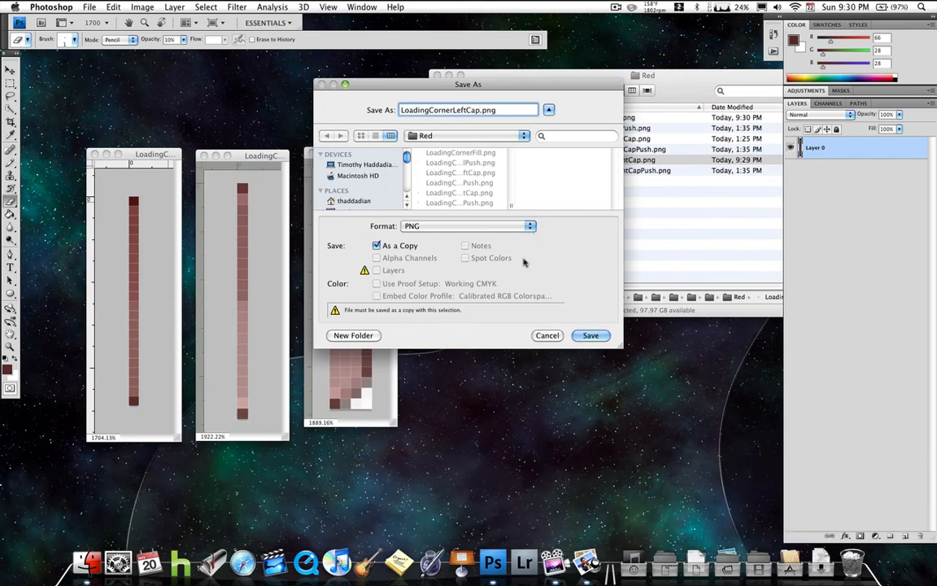
{"action": "left_click", "coordinate": [591, 335]}
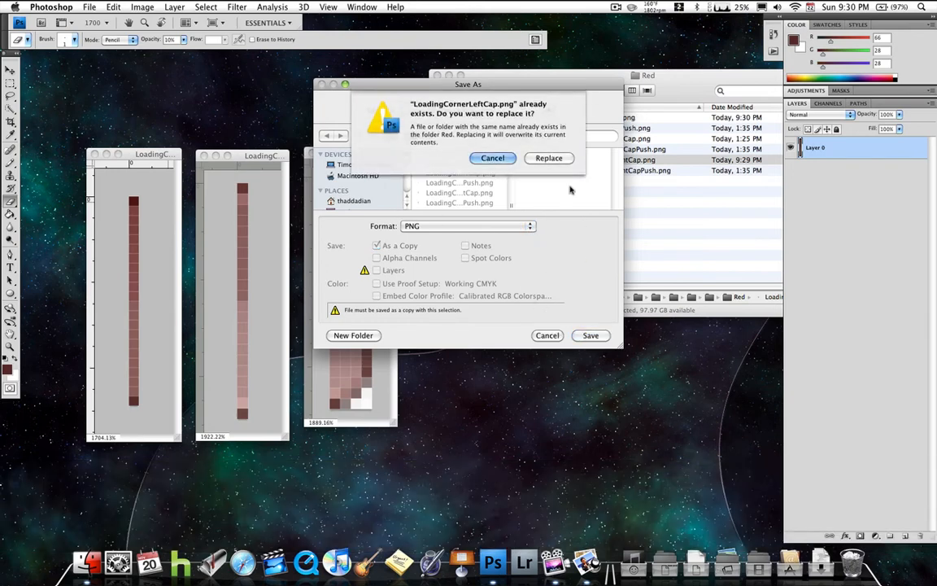
{"action": "left_click", "coordinate": [548, 158]}
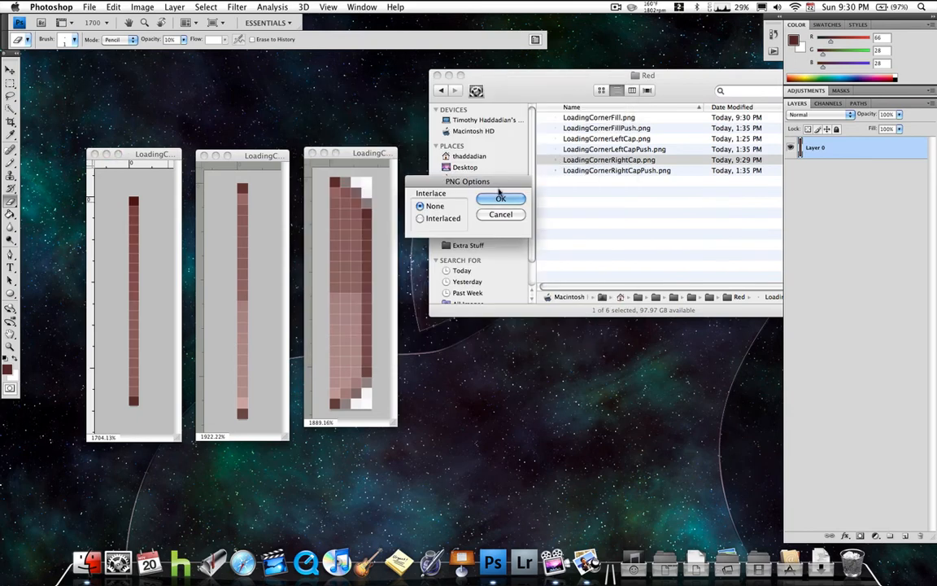
{"action": "left_click", "coordinate": [500, 198]}
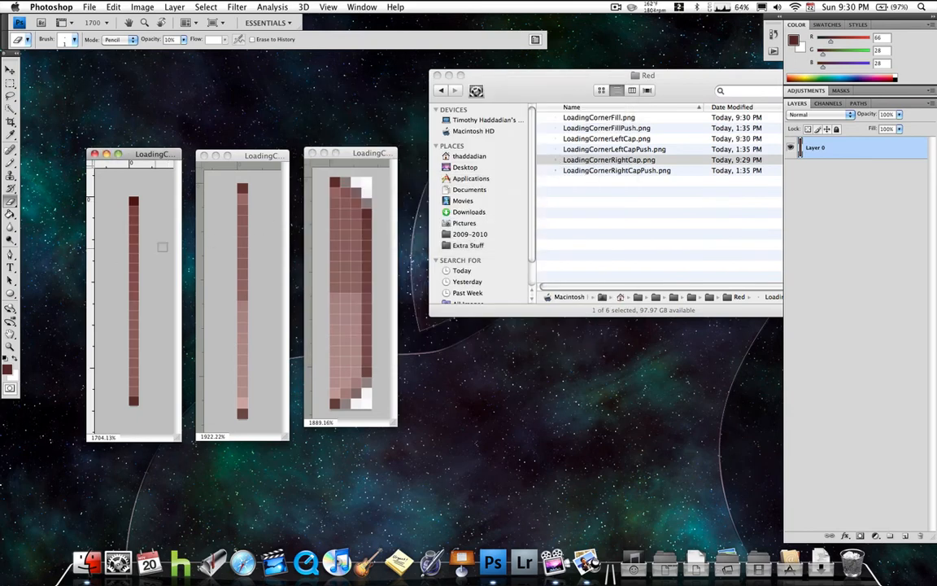
Close all image windows without saving the Photoshop documents.
{"action": "key", "text": "cmd+w"}
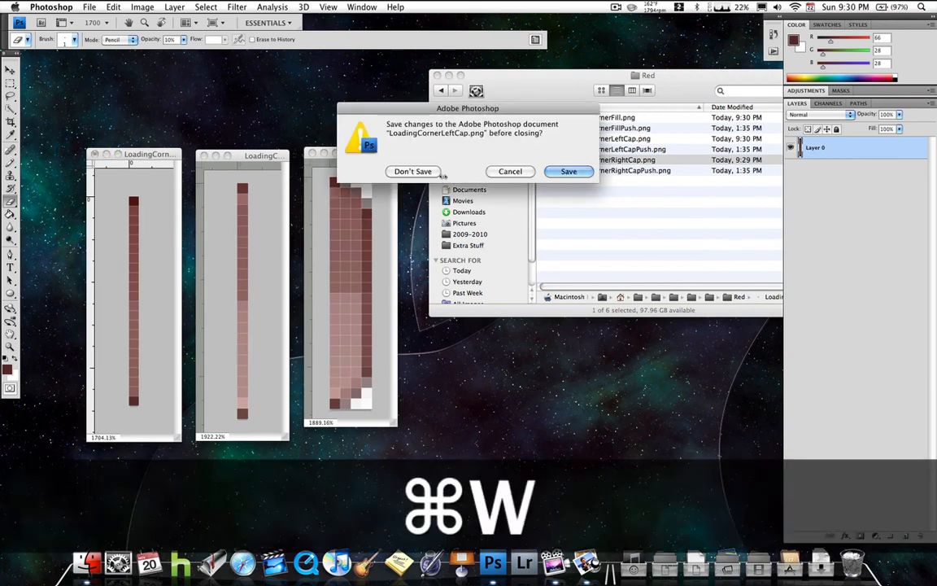
{"action": "left_click", "coordinate": [413, 171]}
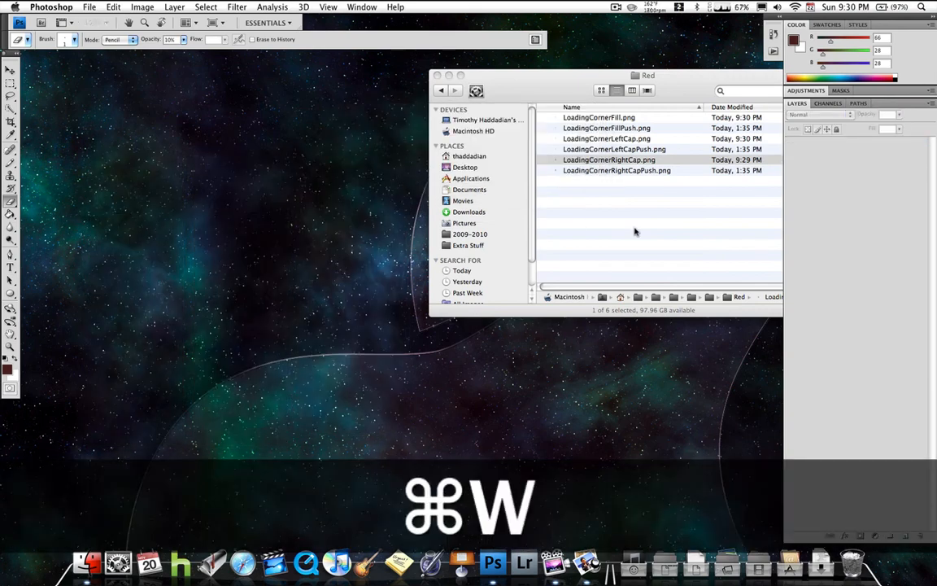
{"action": "key", "text": "cmd+w"}
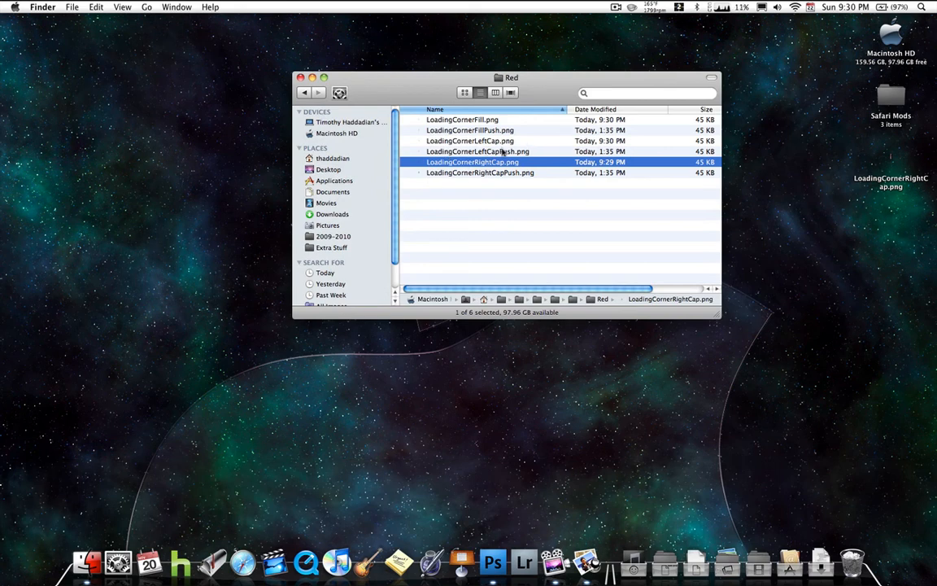
Quick Look the red RightCap, LeftCap and Fill PNGs in the Red folder.
{"action": "key", "text": "space"}
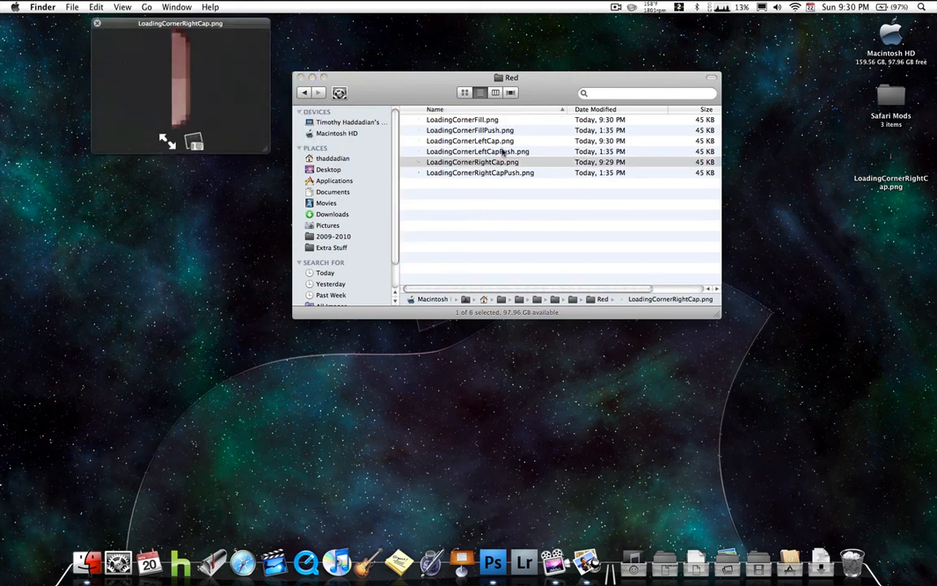
{"action": "left_click", "coordinate": [470, 141]}
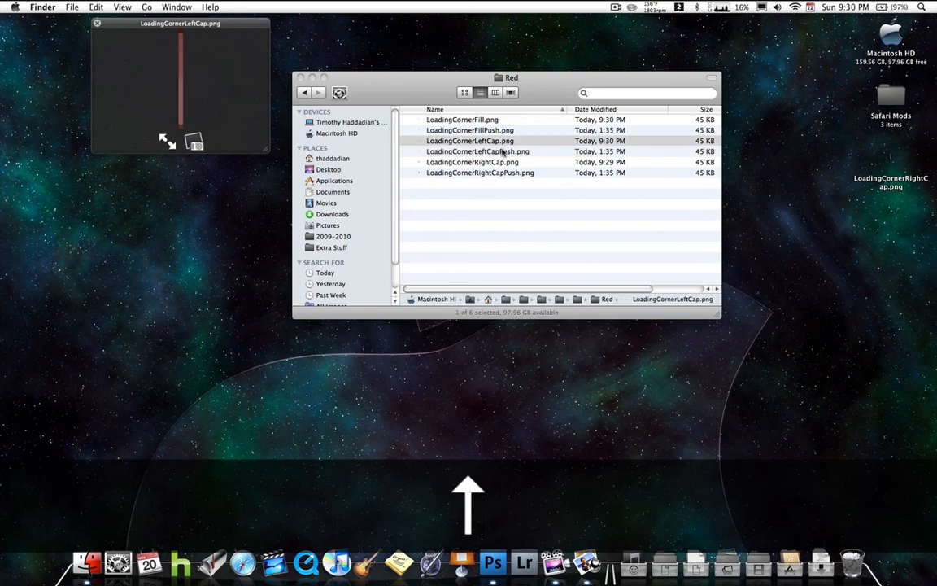
{"action": "left_click", "coordinate": [462, 120]}
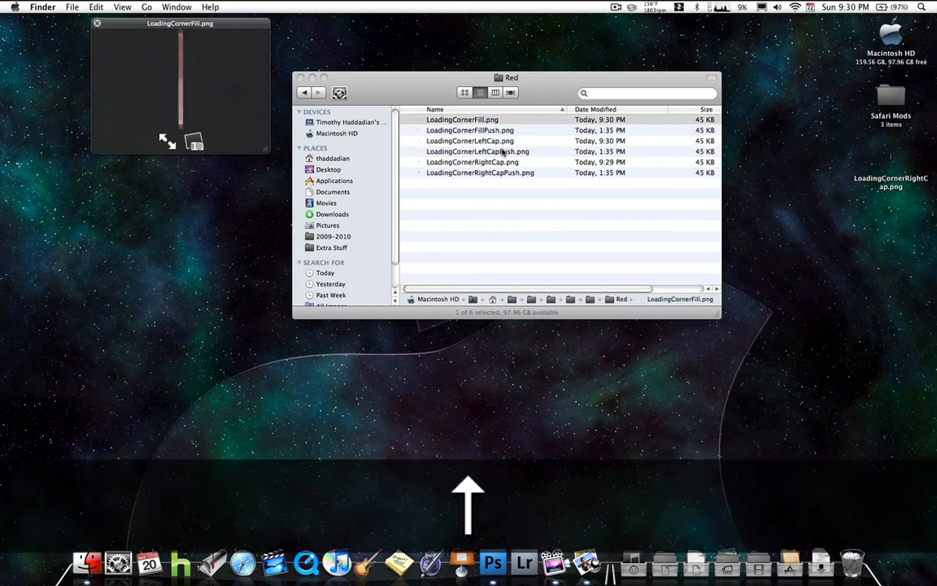